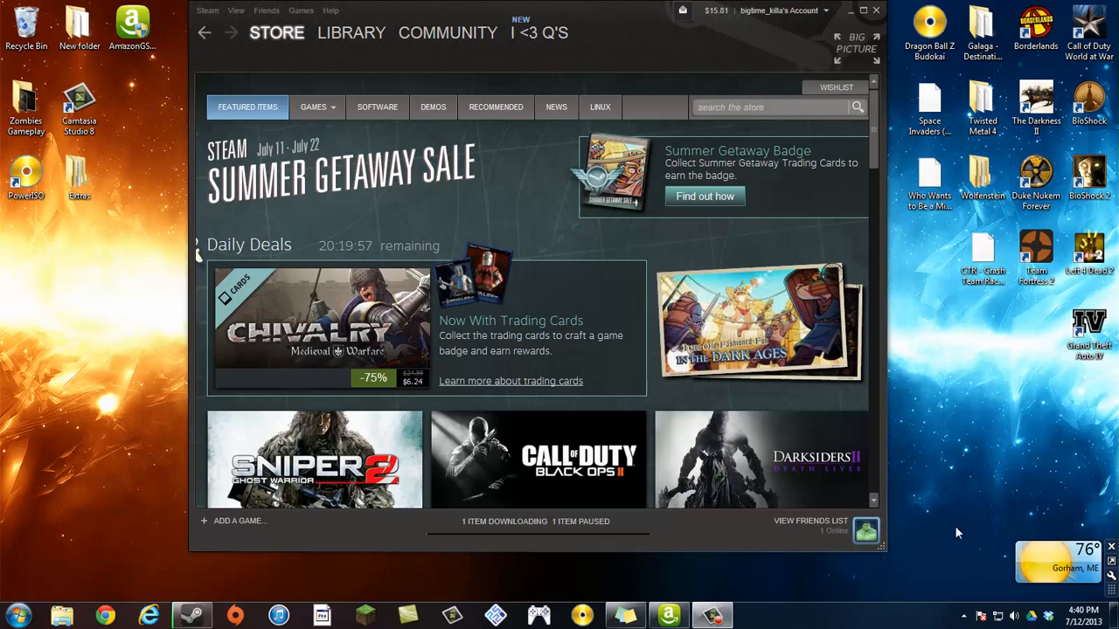
pyautogui.moveTo(727, 429)
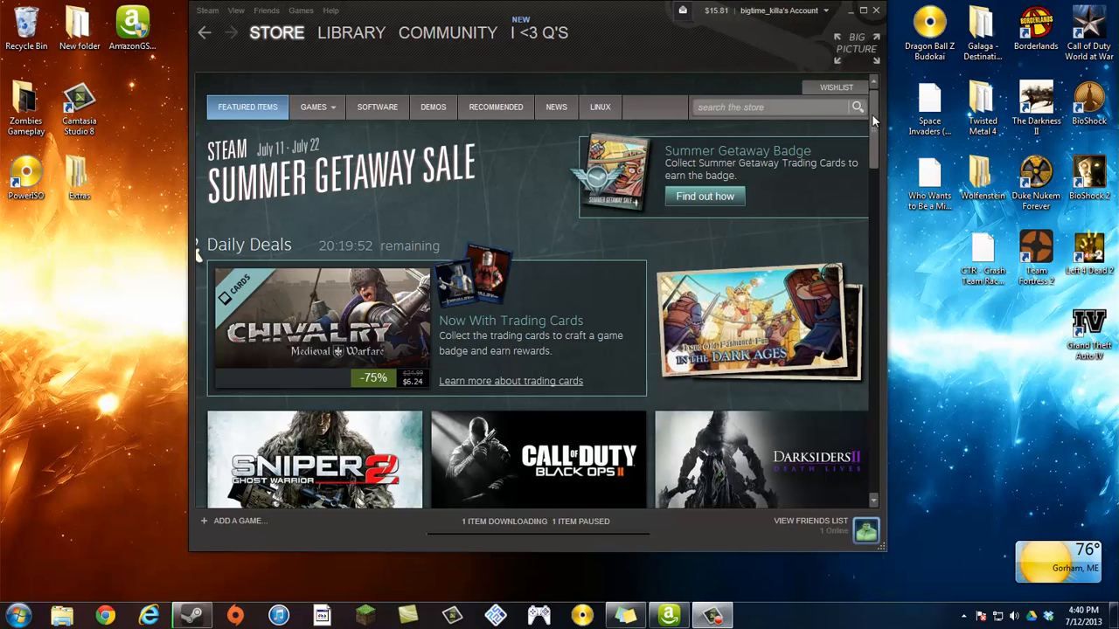
# - Scroll the store front page past the sale banner through the Daily Deals grid toward Flash Sales
pyautogui.scroll(-3)
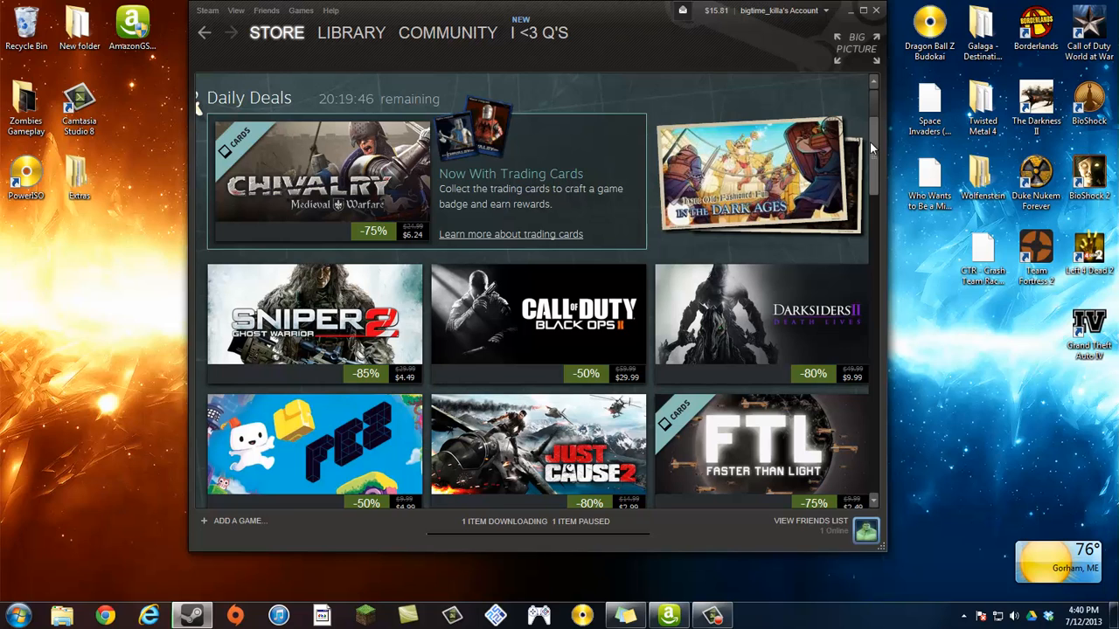
pyautogui.scroll(-3)
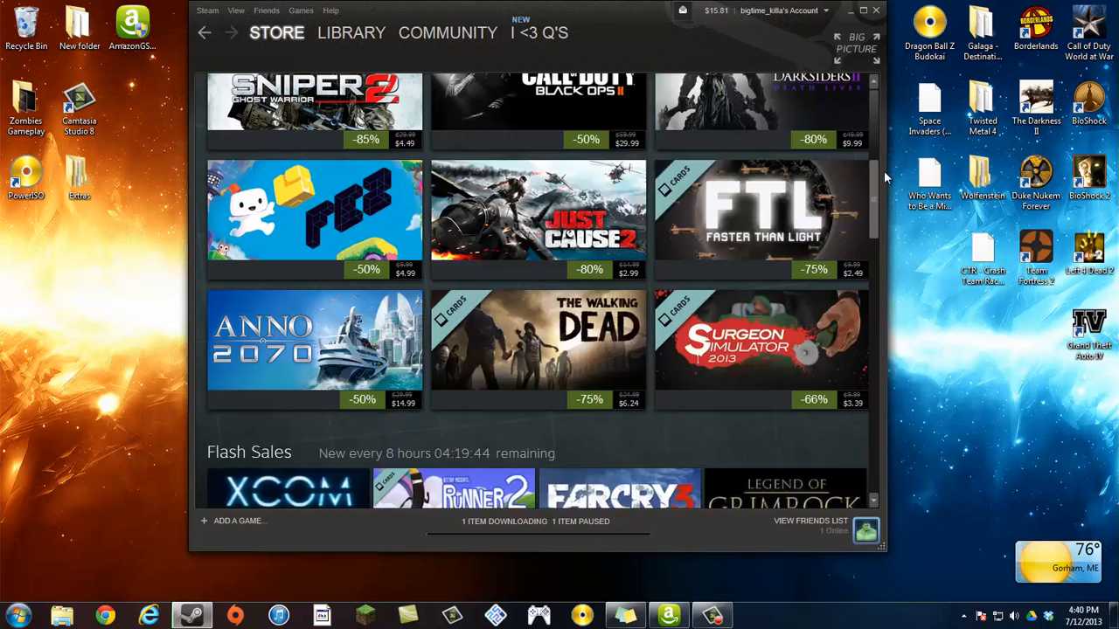
pyautogui.scroll(3)
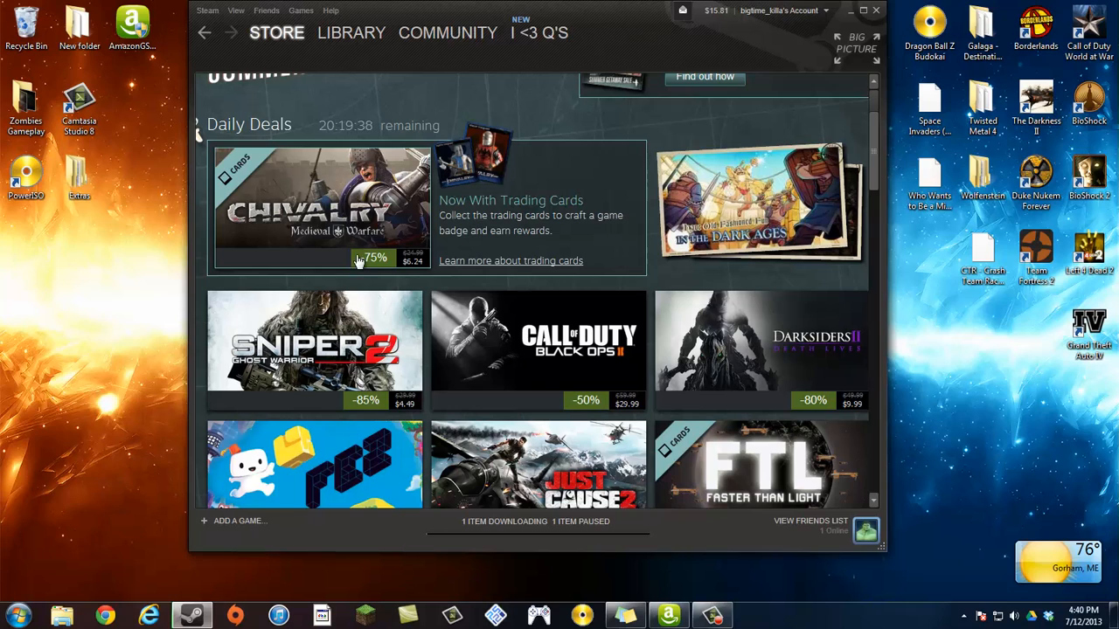
pyautogui.scroll(-3)
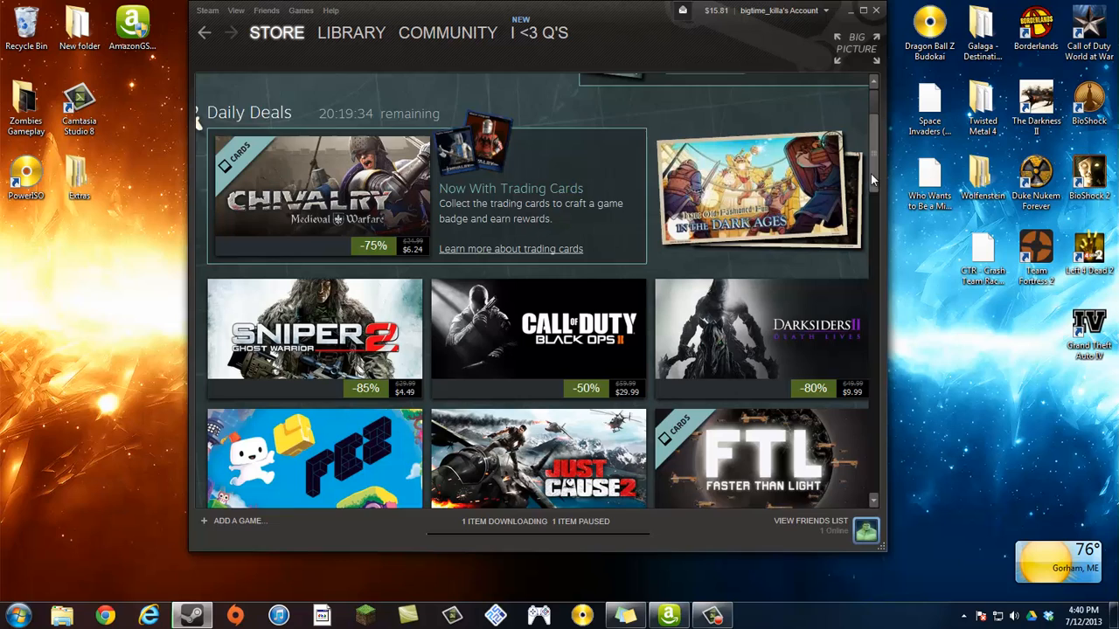
pyautogui.scroll(-3)
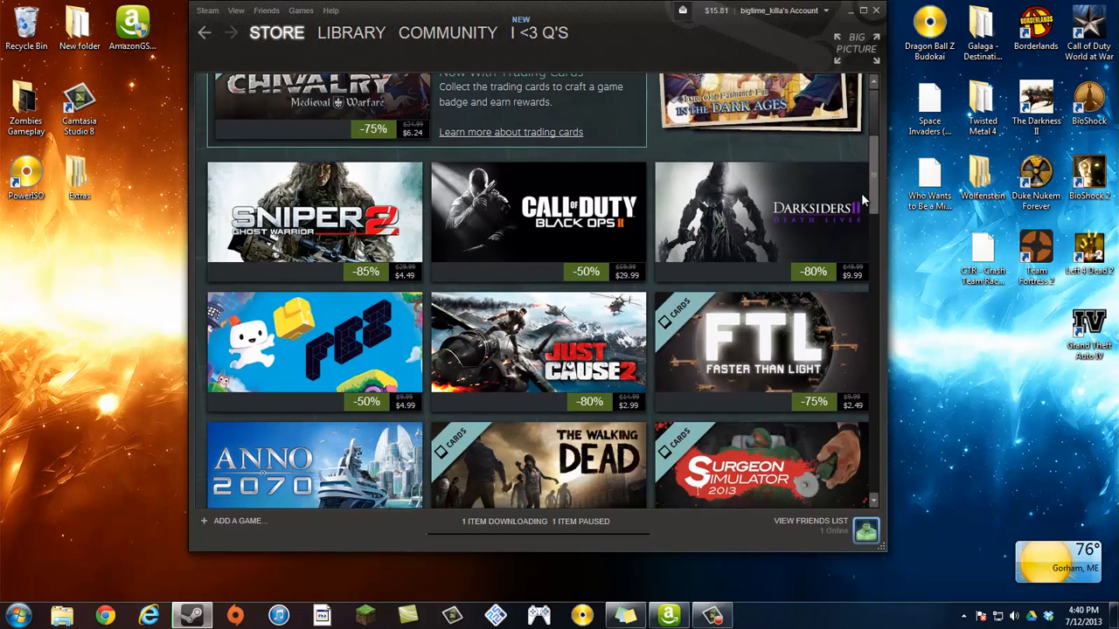
pyautogui.scroll(-3)
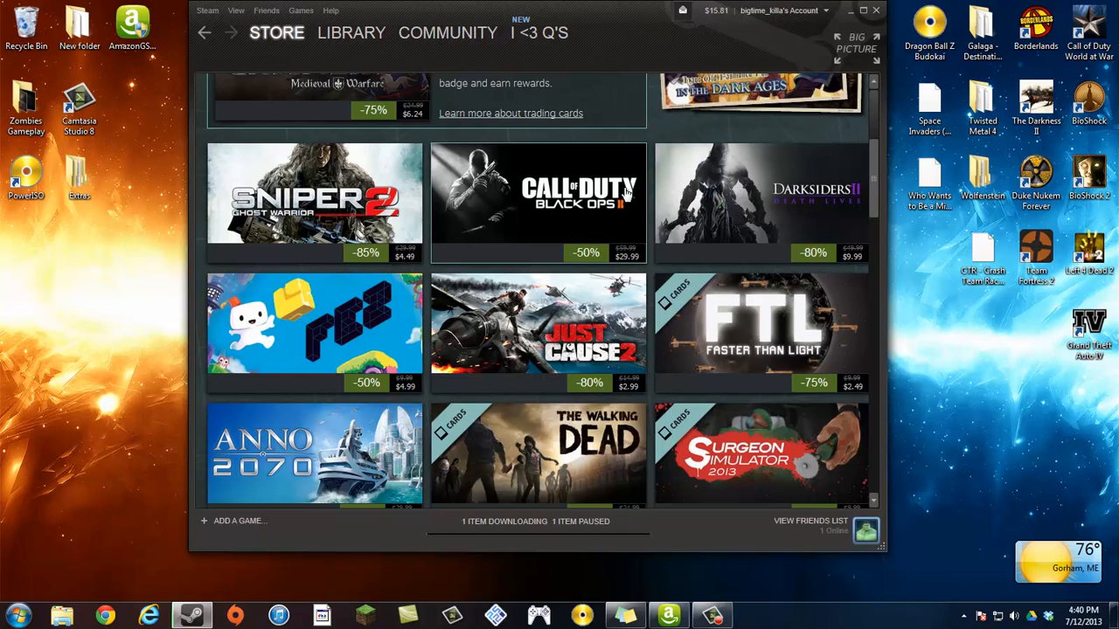
pyautogui.scroll(-3)
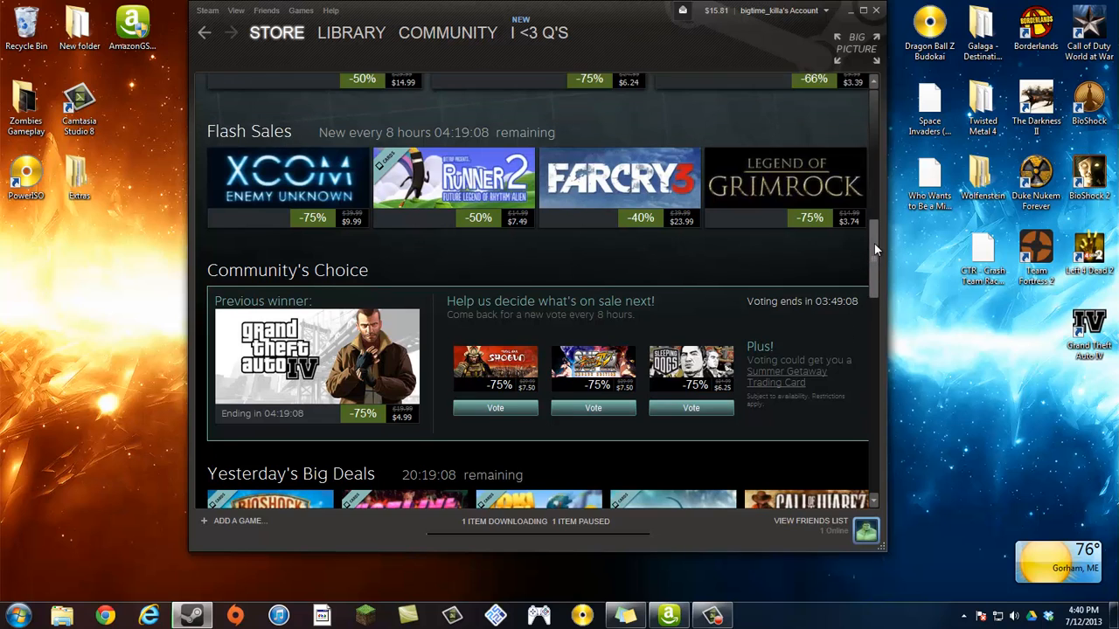
# - Scroll to Community's Choice and vote for the third game, which reports a recording problem
pyautogui.scroll(-3)
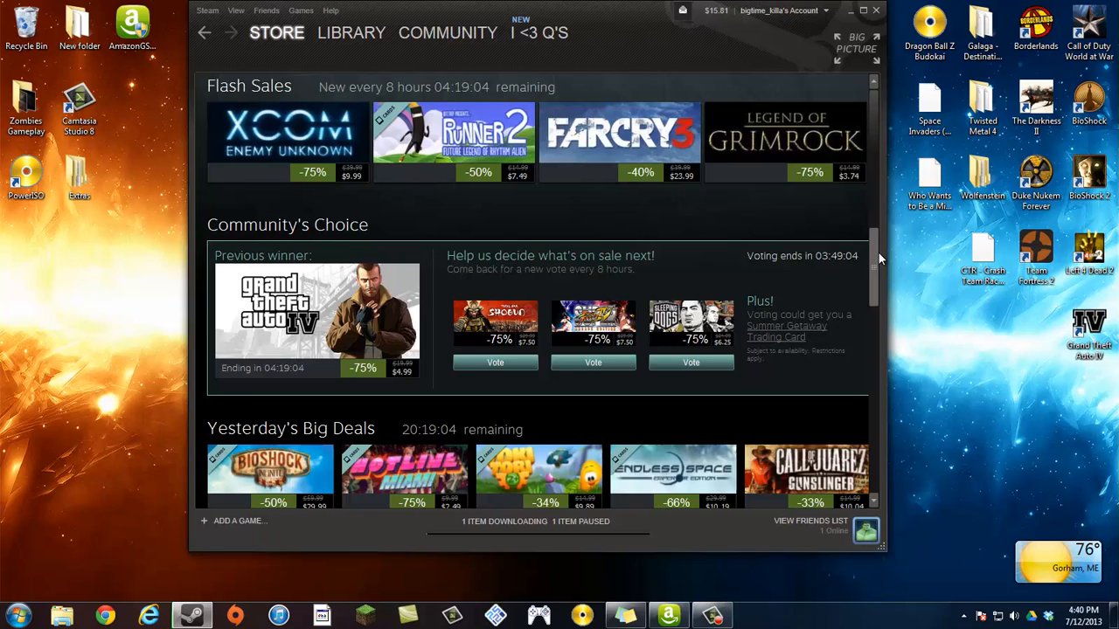
pyautogui.scroll(-3)
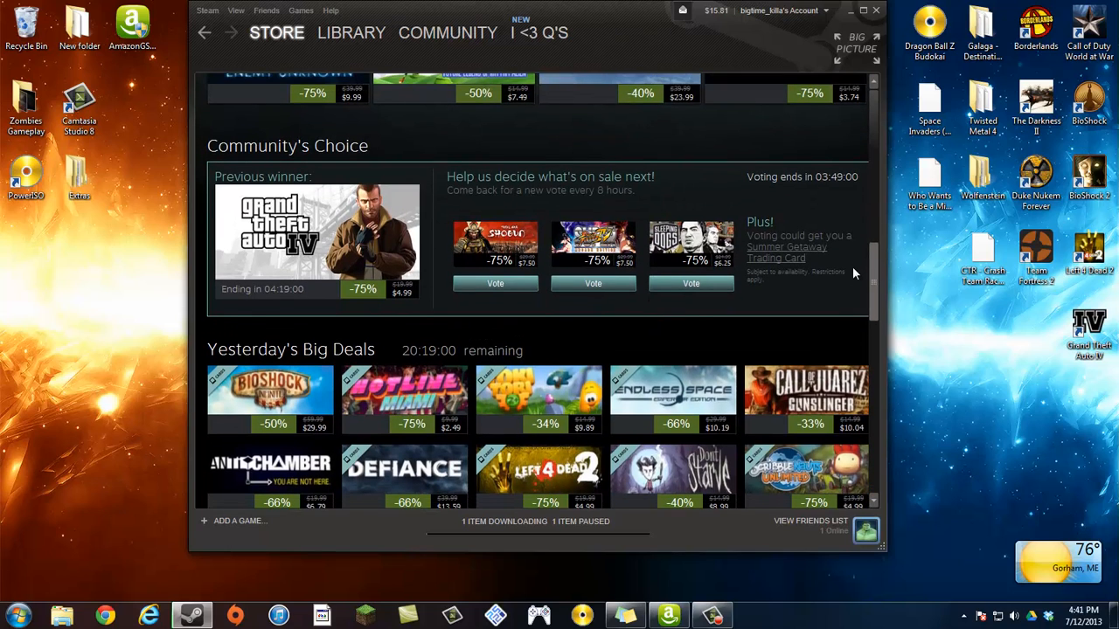
pyautogui.scroll(-3)
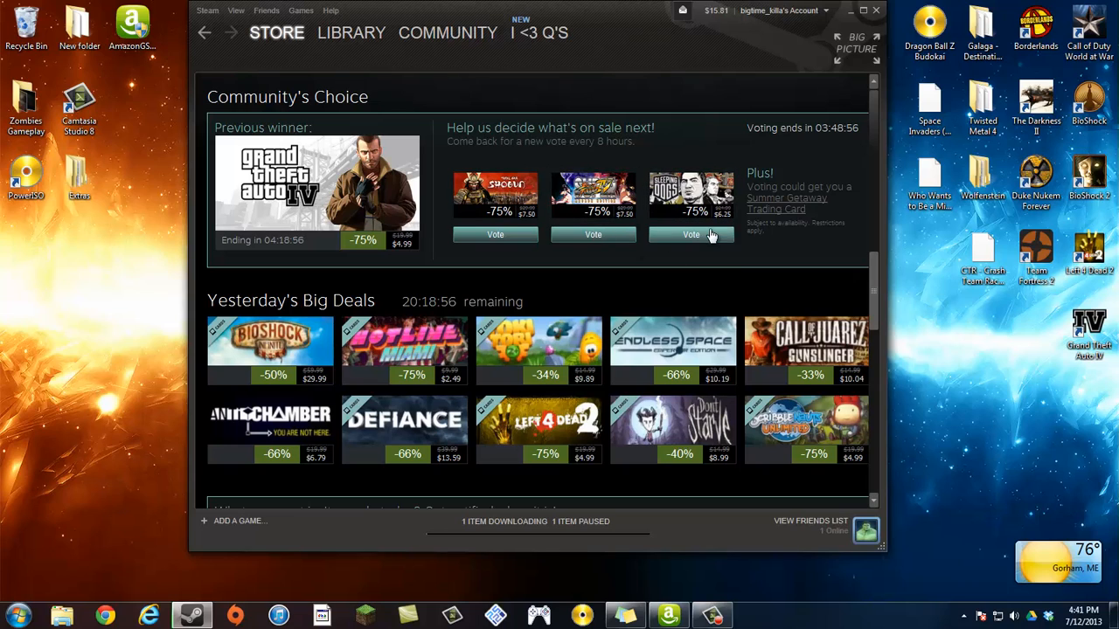
pyautogui.moveTo(855, 311)
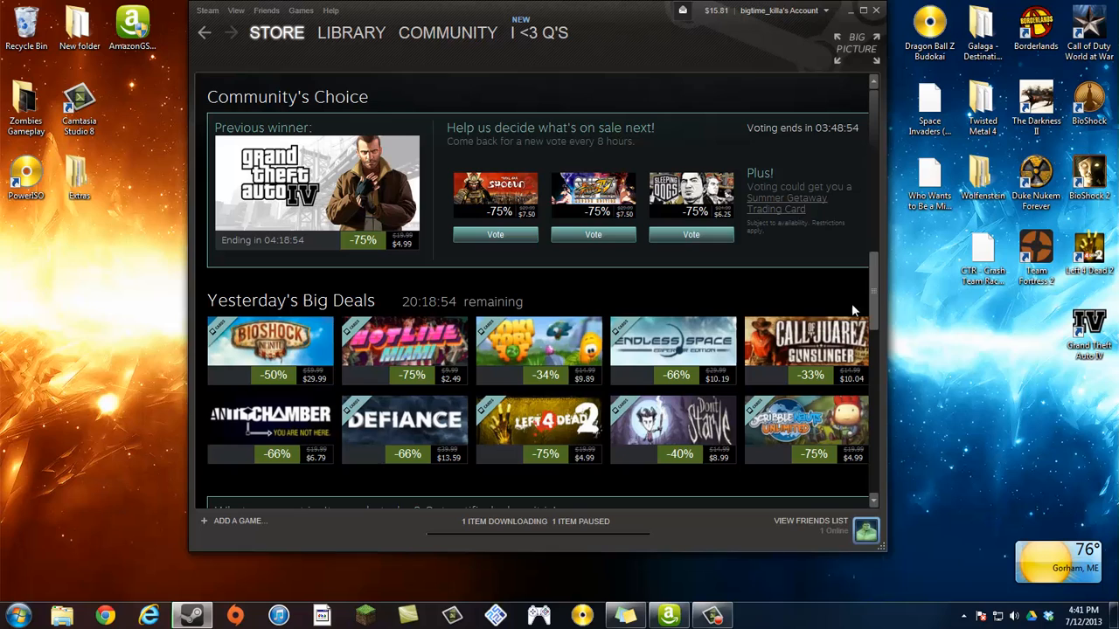
pyautogui.click(494, 234)
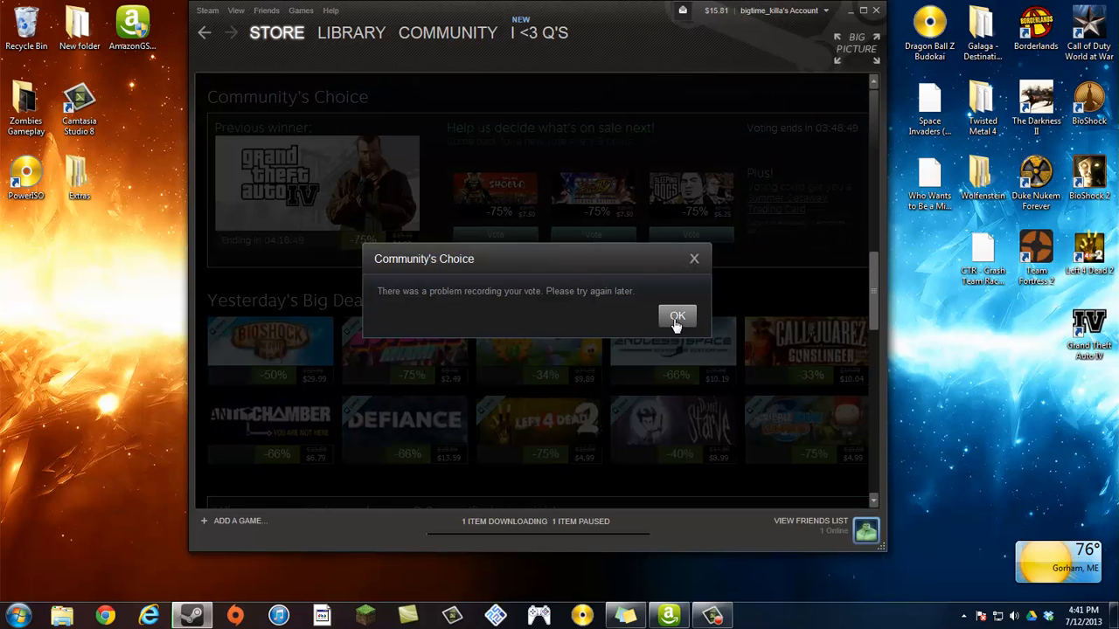
# - Dismiss the vote error, reload the Featured store page (Error 503), then go to the Library
pyautogui.click(676, 317)
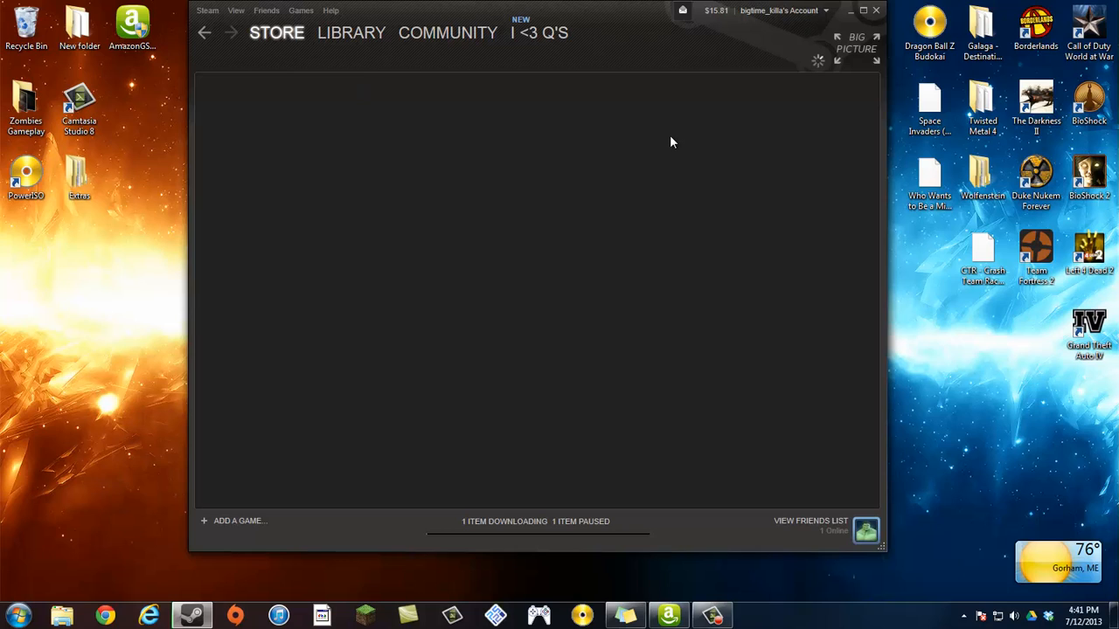
pyautogui.moveTo(668, 140)
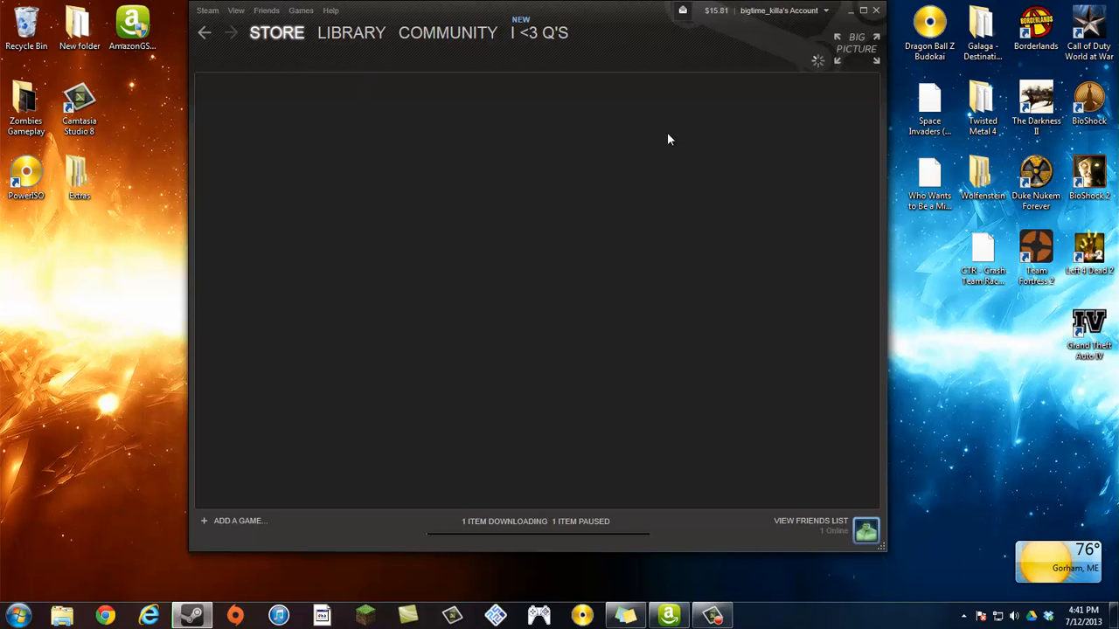
pyautogui.moveTo(633, 75)
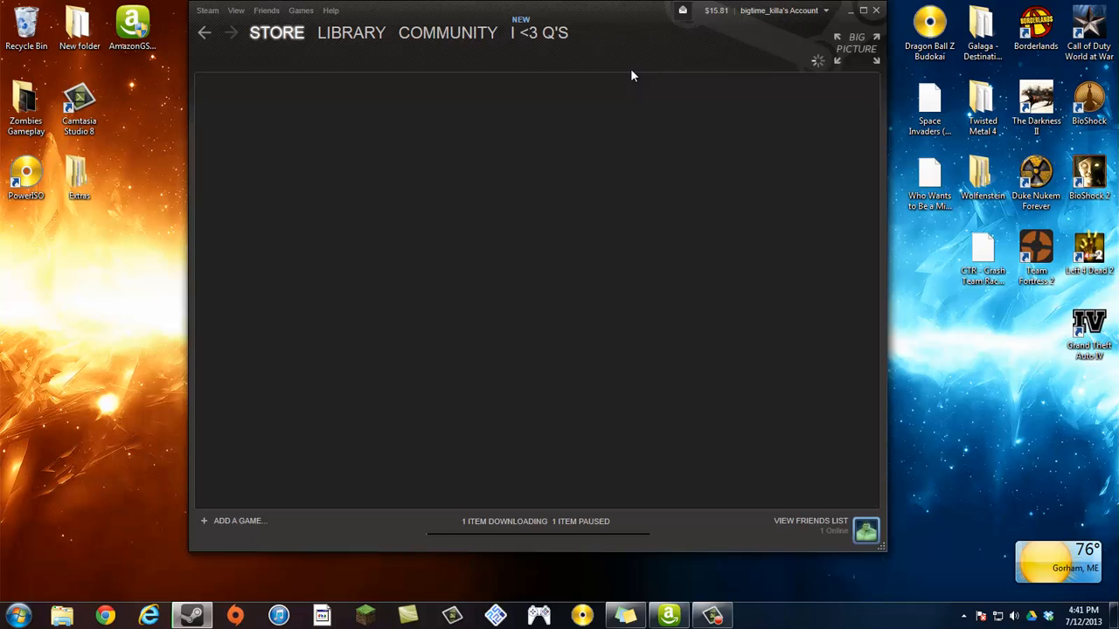
pyautogui.click(277, 34)
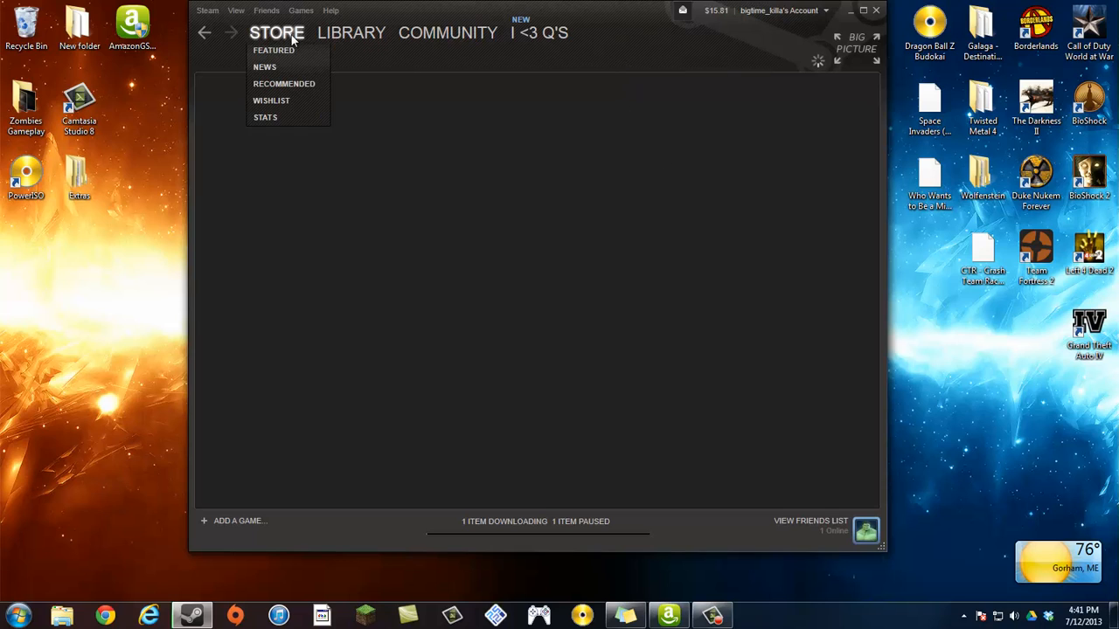
pyautogui.click(276, 35)
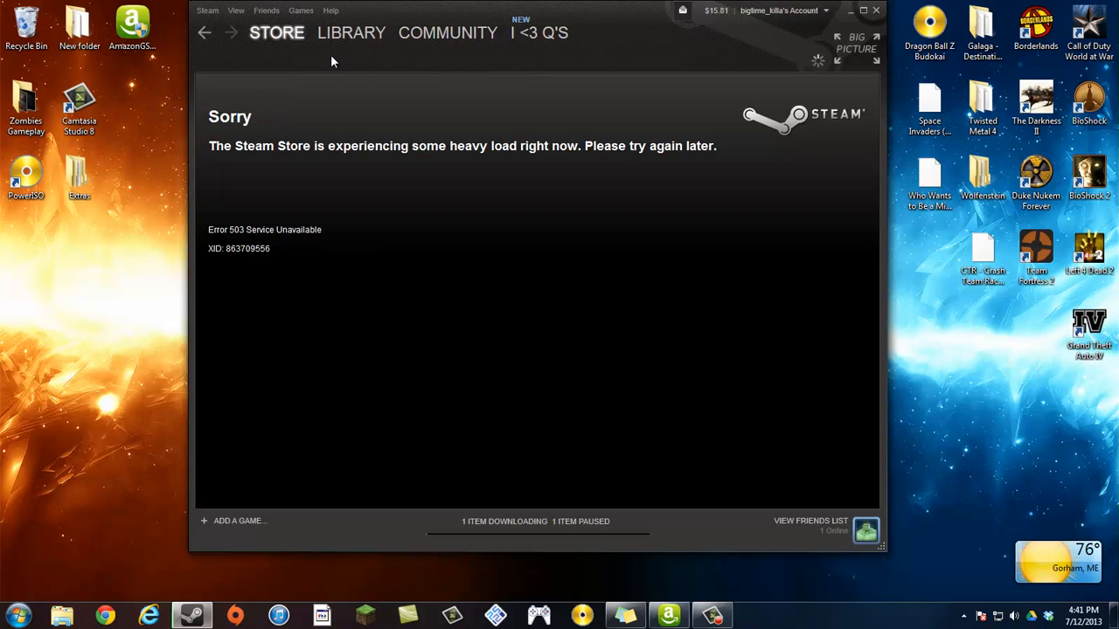
pyautogui.moveTo(610, 28)
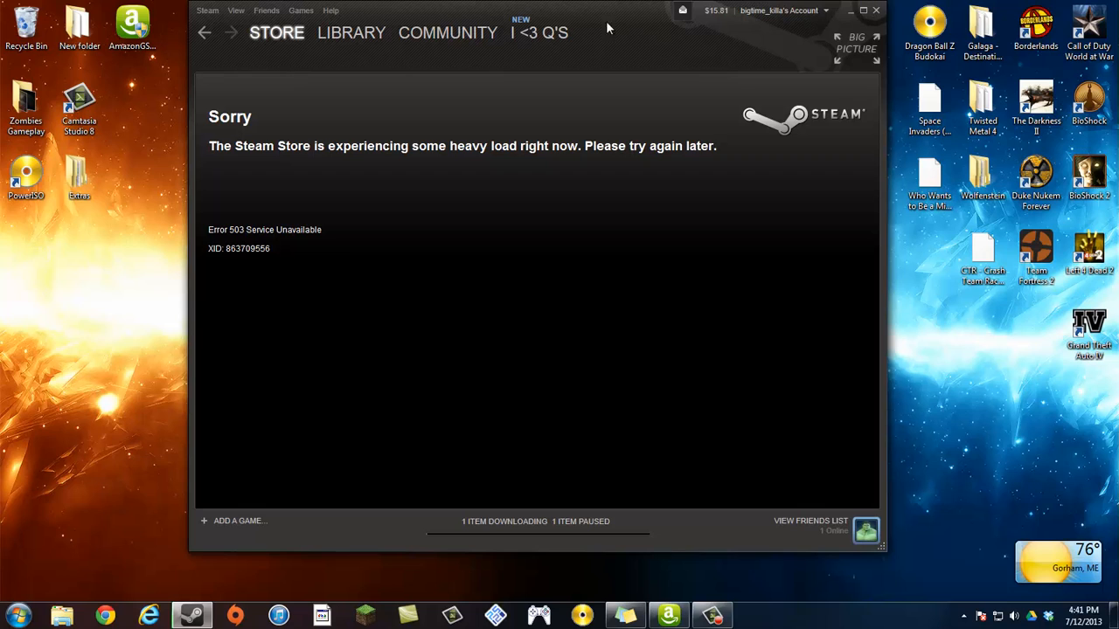
pyautogui.click(353, 31)
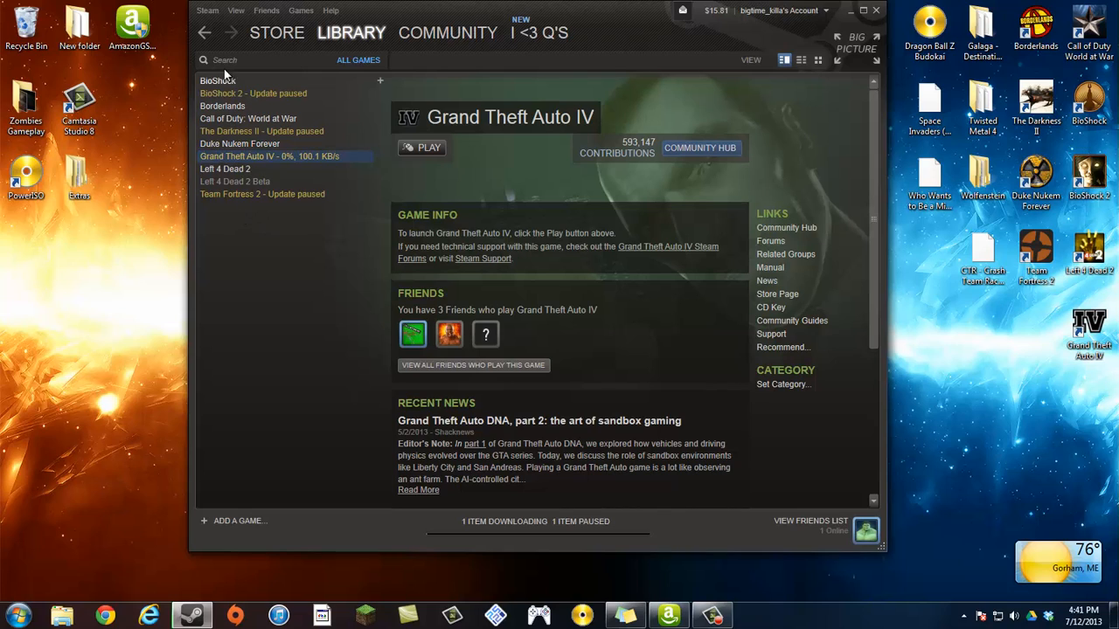
pyautogui.moveTo(323, 119)
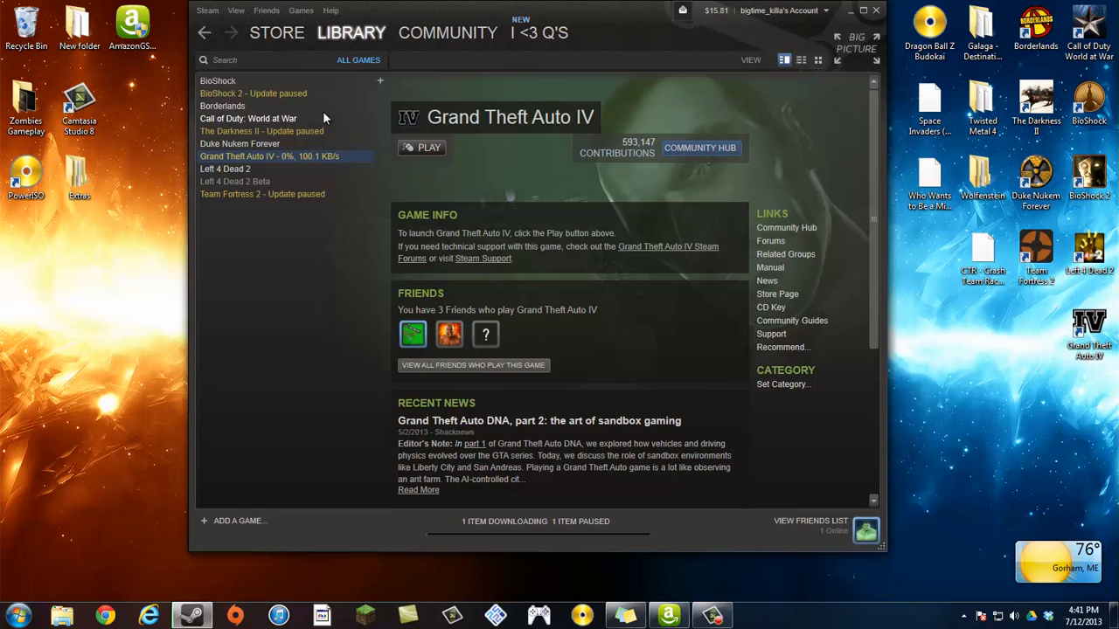
# - Select the Library tab again, leaving the library view reloading blank
pyautogui.click(349, 31)
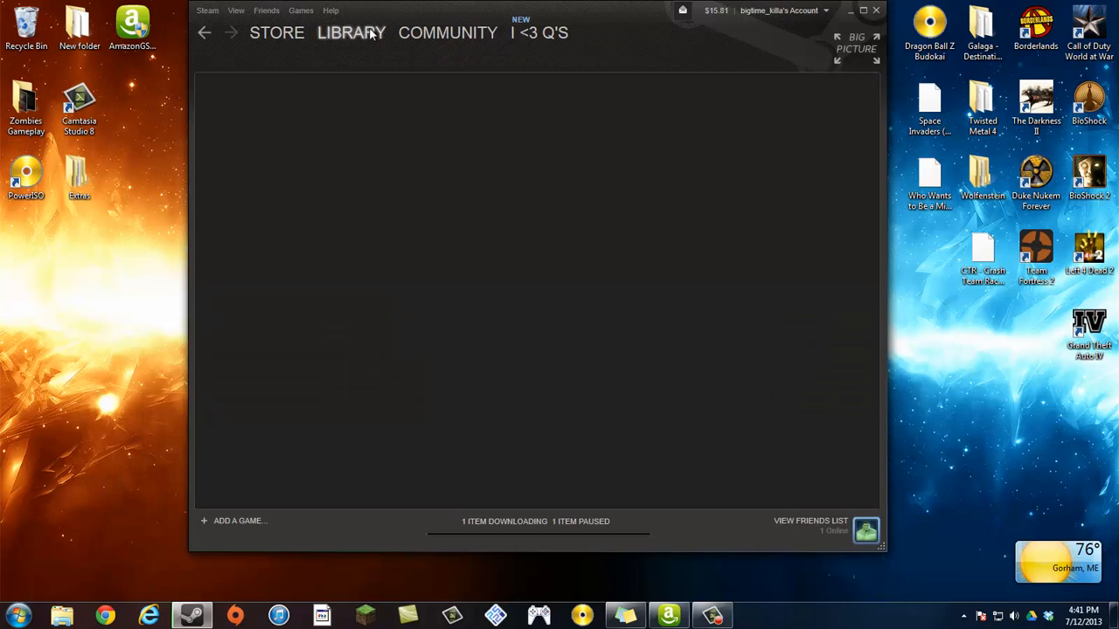
# - Reload the Featured store front page until the Summer Getaway Sale banner and Daily Deals appear
pyautogui.click(276, 34)
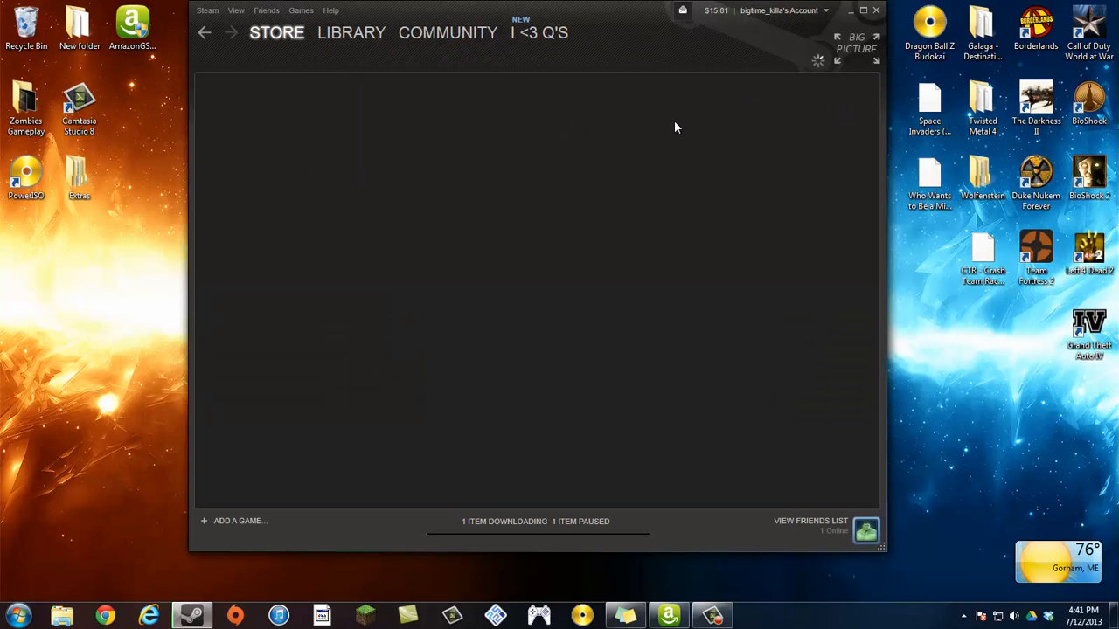
pyautogui.click(277, 32)
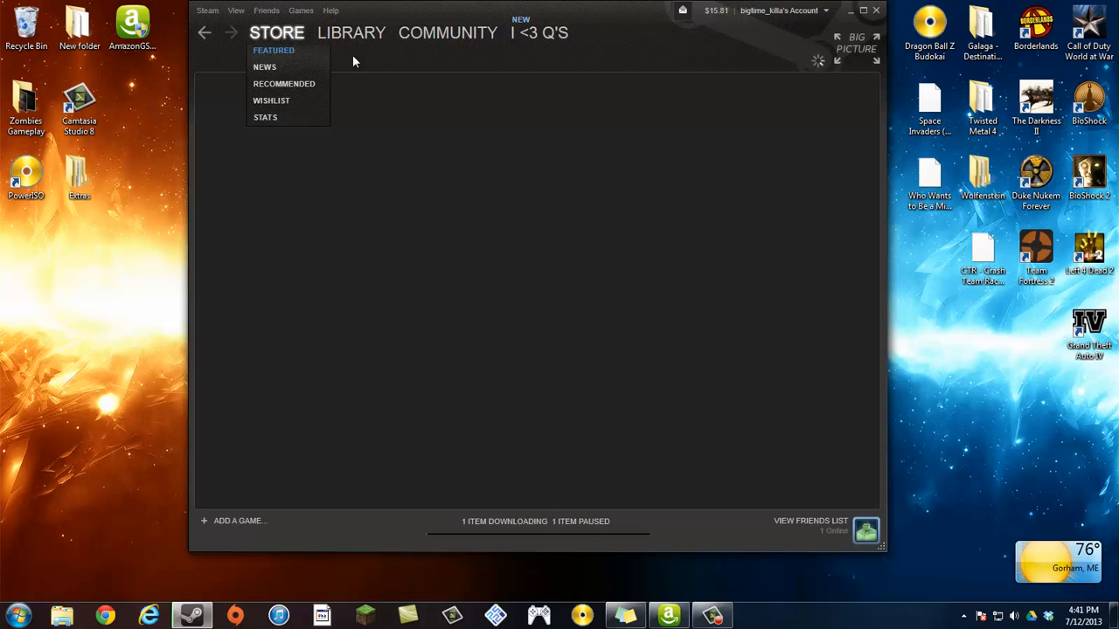
pyautogui.click(684, 164)
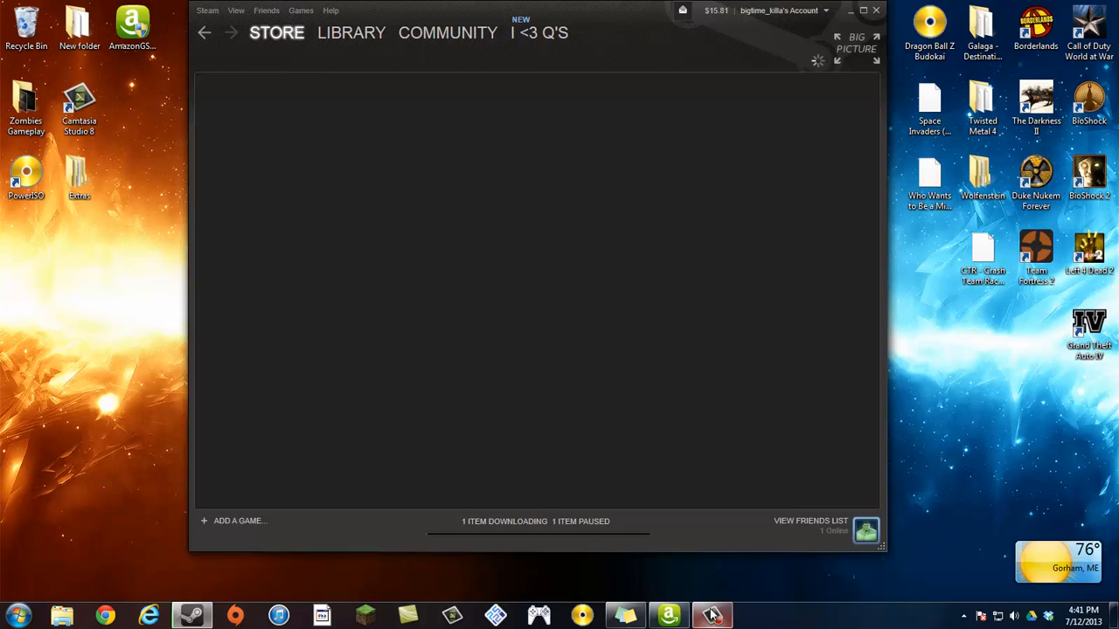
pyautogui.click(713, 615)
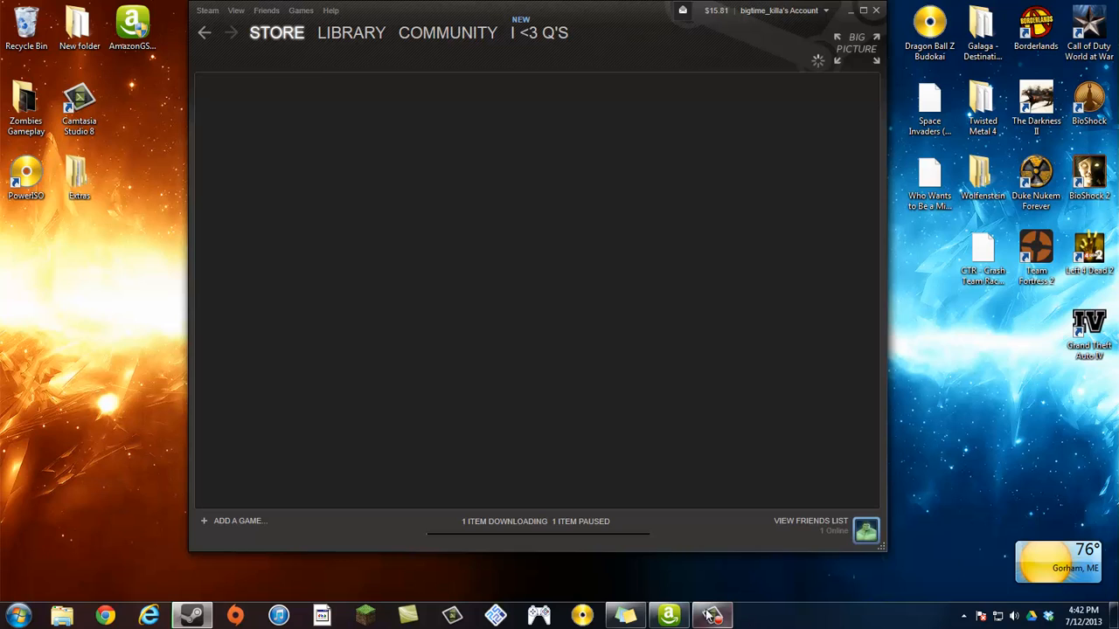
pyautogui.moveTo(420, 216)
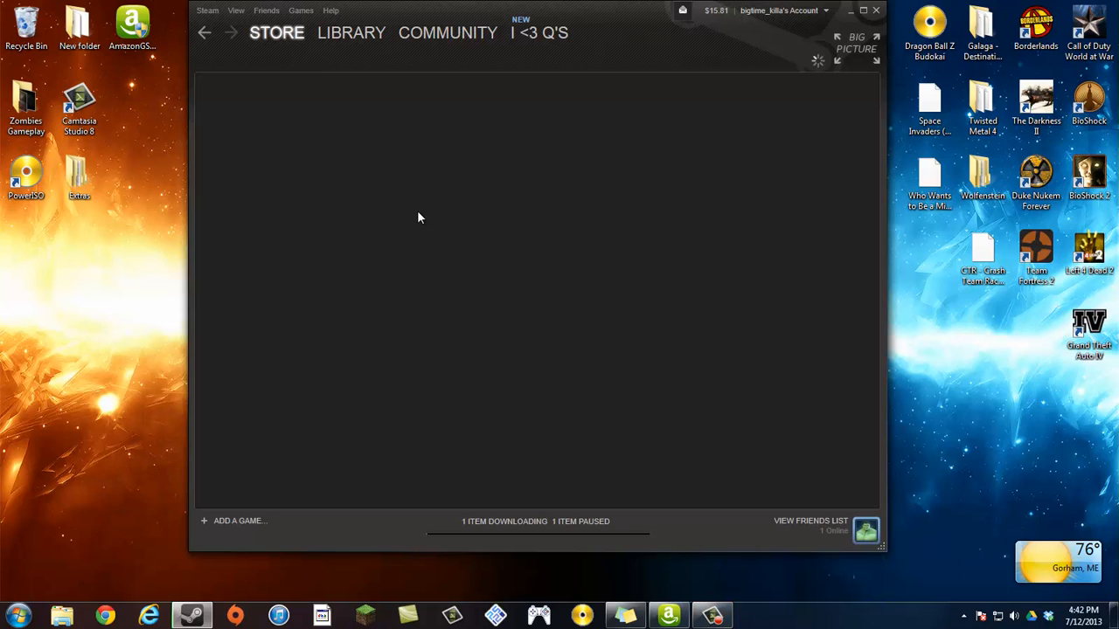
pyautogui.moveTo(413, 214)
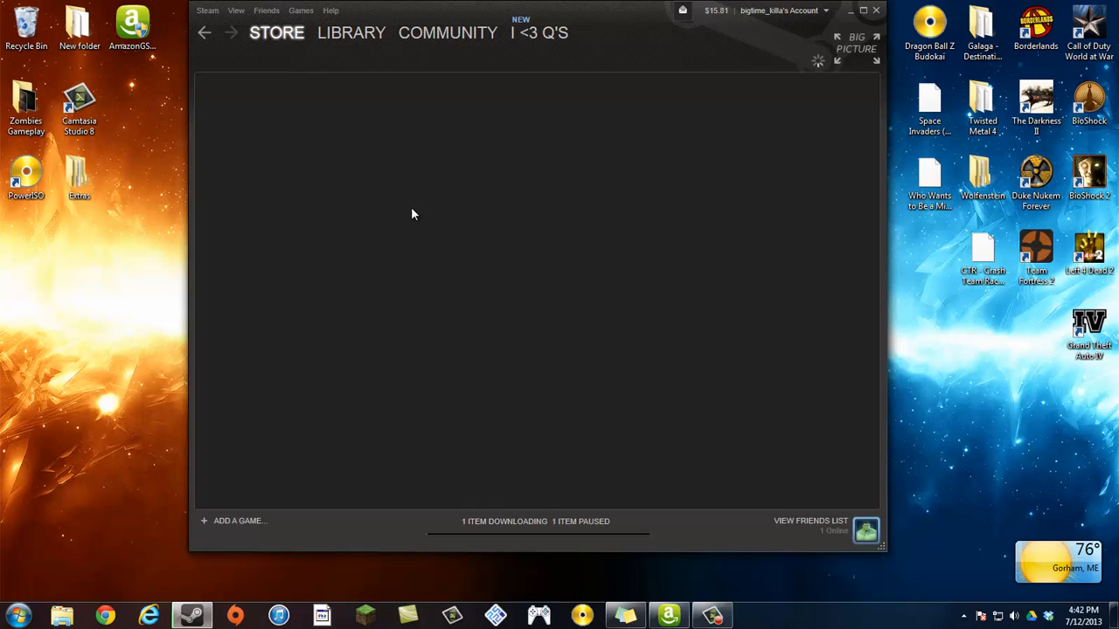
pyautogui.moveTo(405, 213)
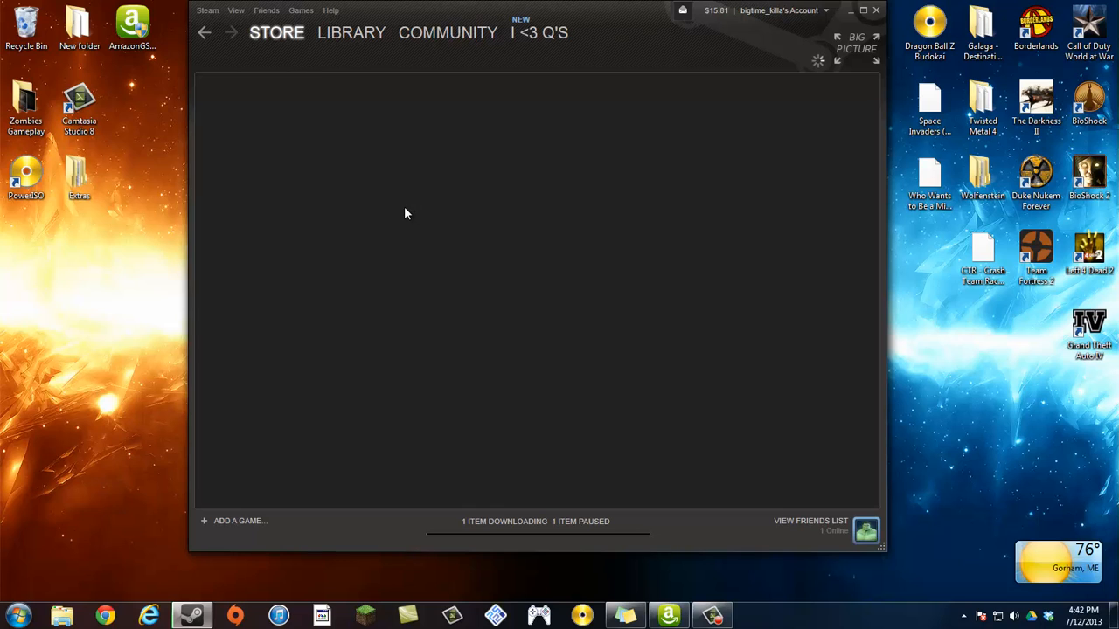
pyautogui.moveTo(573, 229)
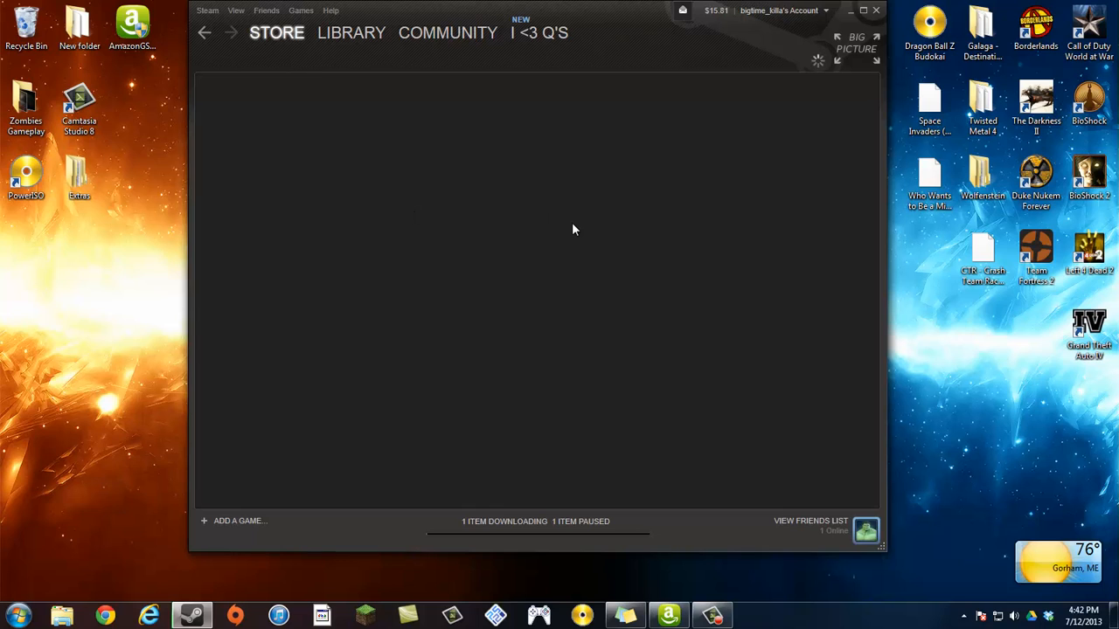
pyautogui.click(276, 32)
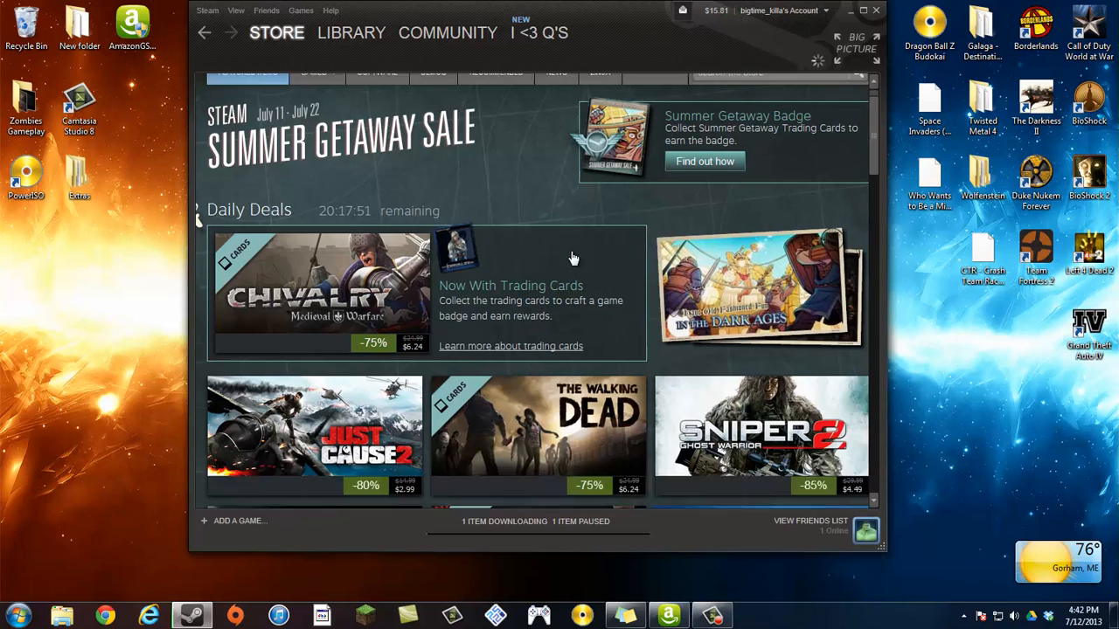
# - Scroll past the Daily Deals to the Flash Sales row with Far Cry 3 and Legend of Grimrock
pyautogui.scroll(-3)
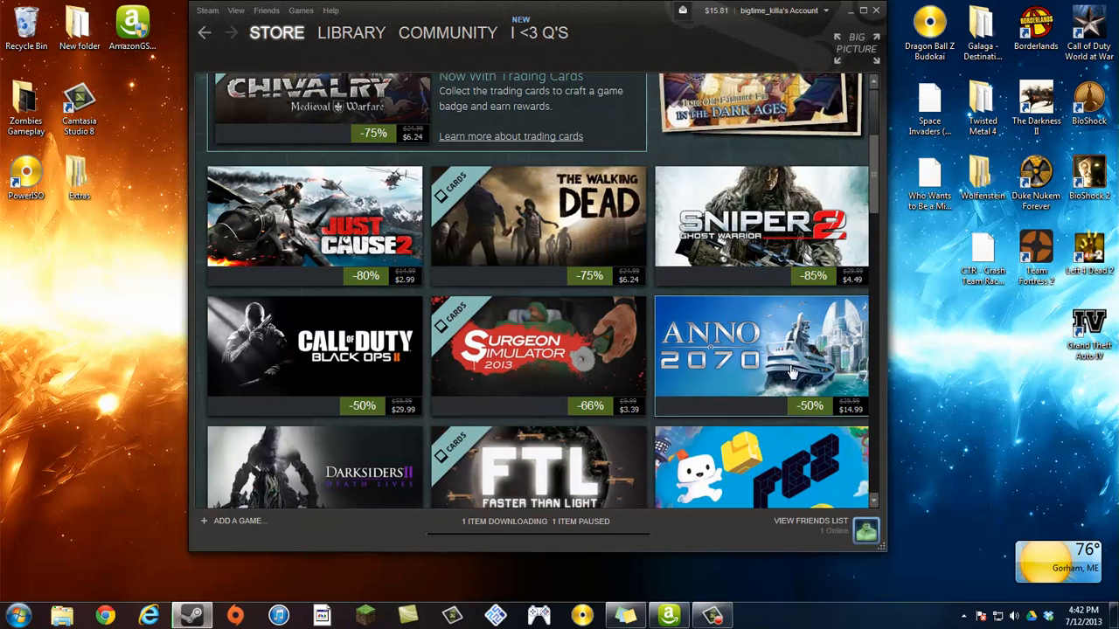
pyautogui.moveTo(595, 409)
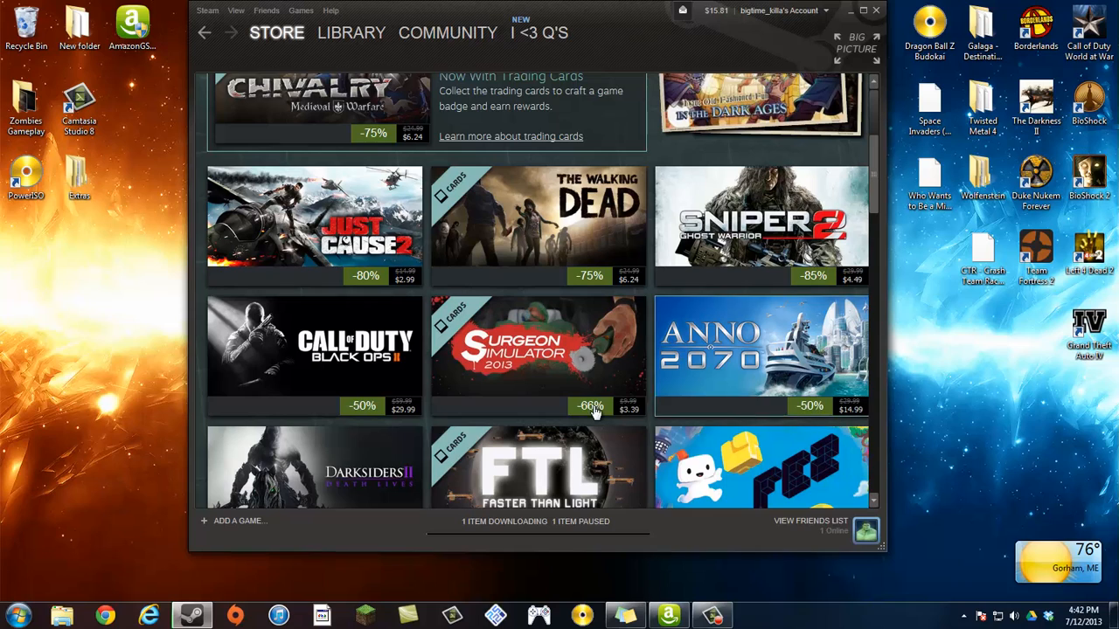
pyautogui.moveTo(545, 378)
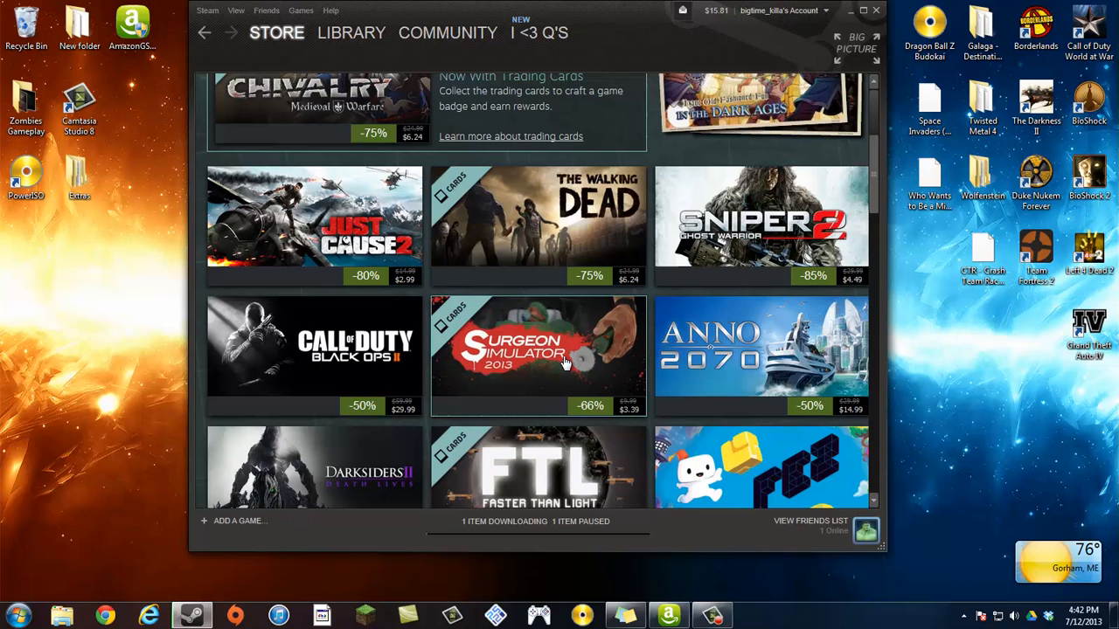
pyautogui.scroll(-3)
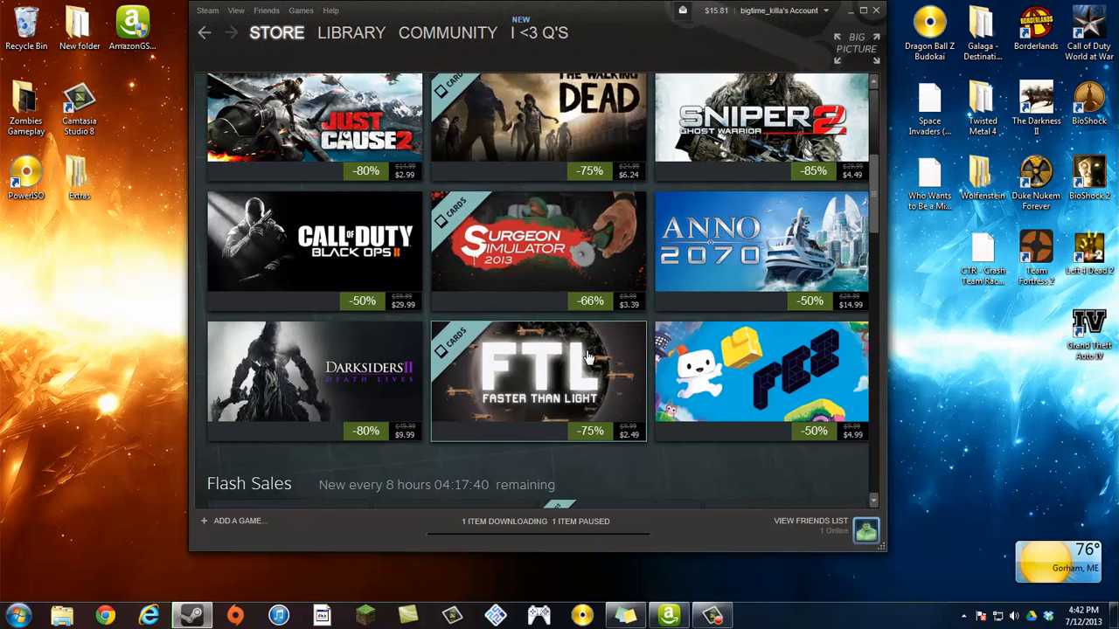
pyautogui.moveTo(403, 271)
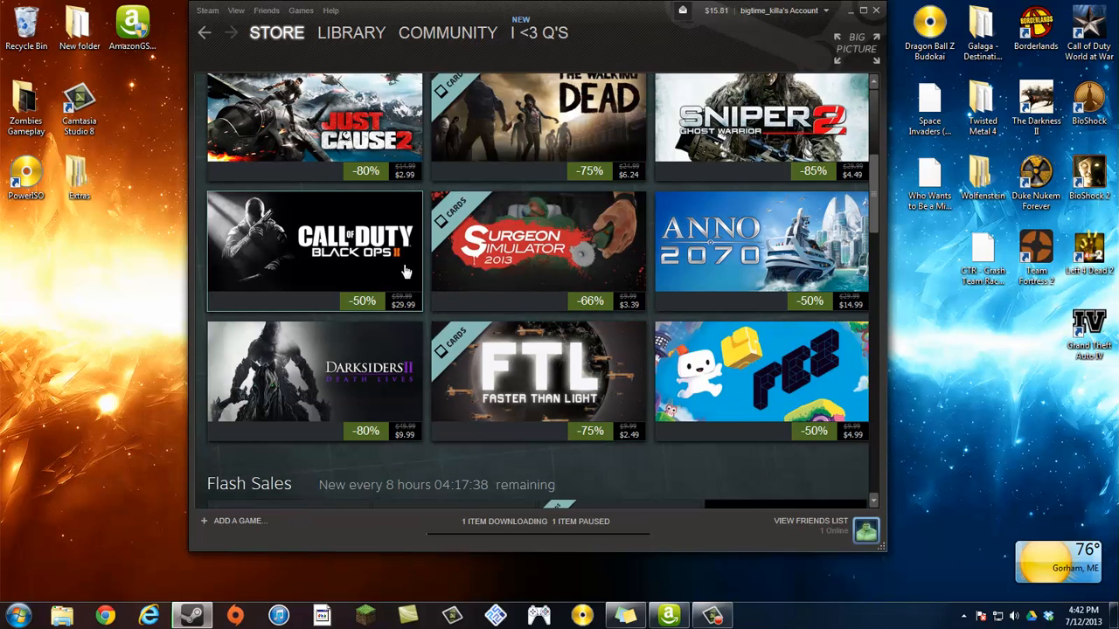
pyautogui.scroll(-3)
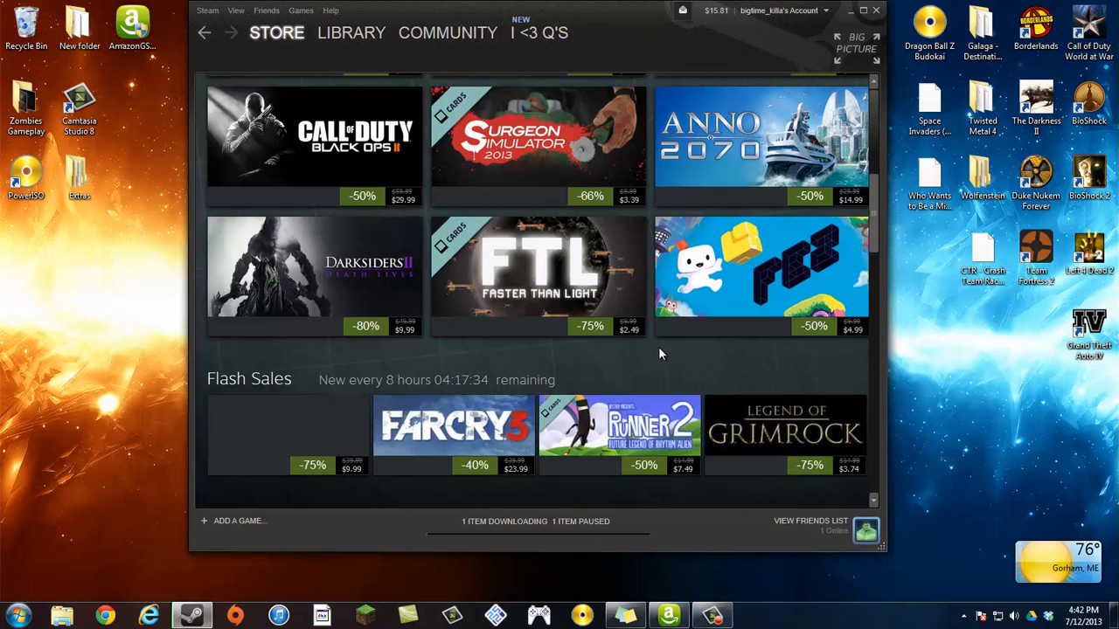
pyautogui.moveTo(633, 340)
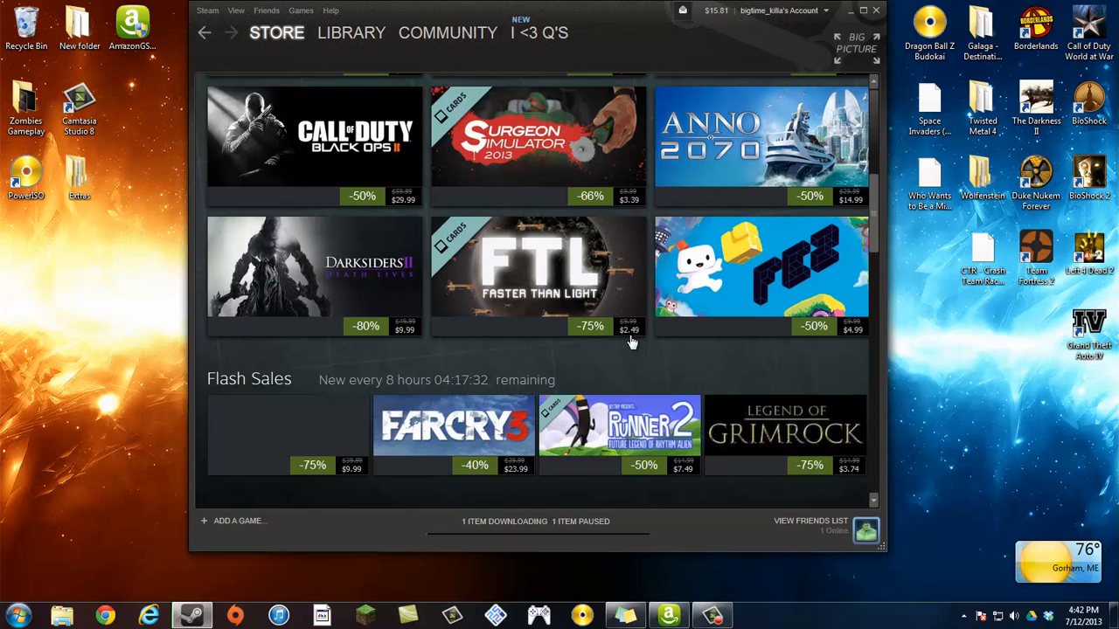
pyautogui.moveTo(568, 311)
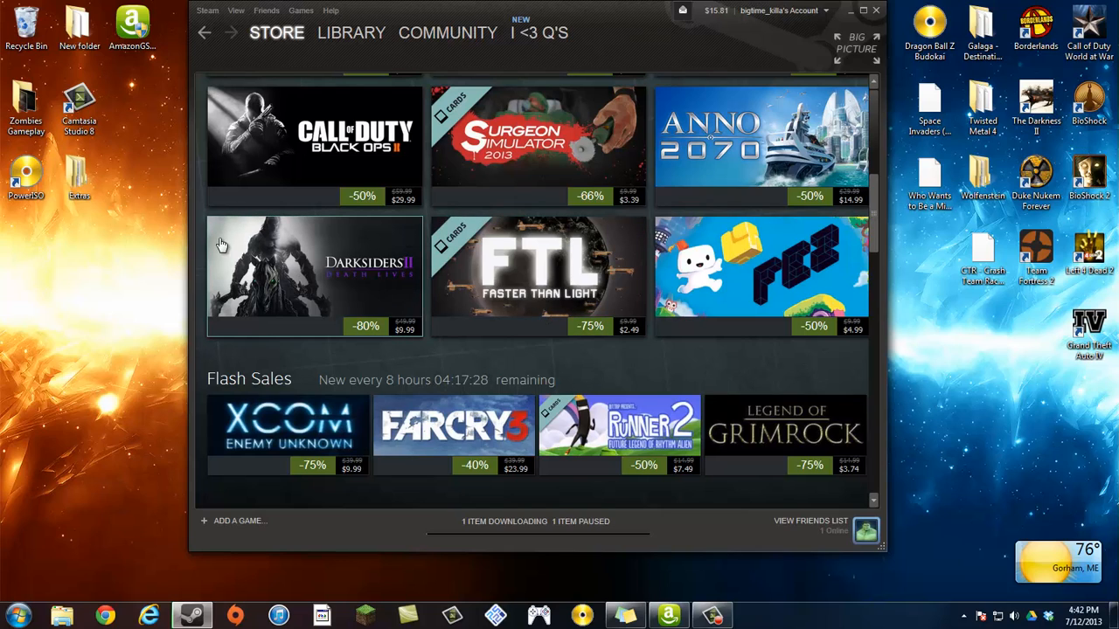
pyautogui.moveTo(679, 245)
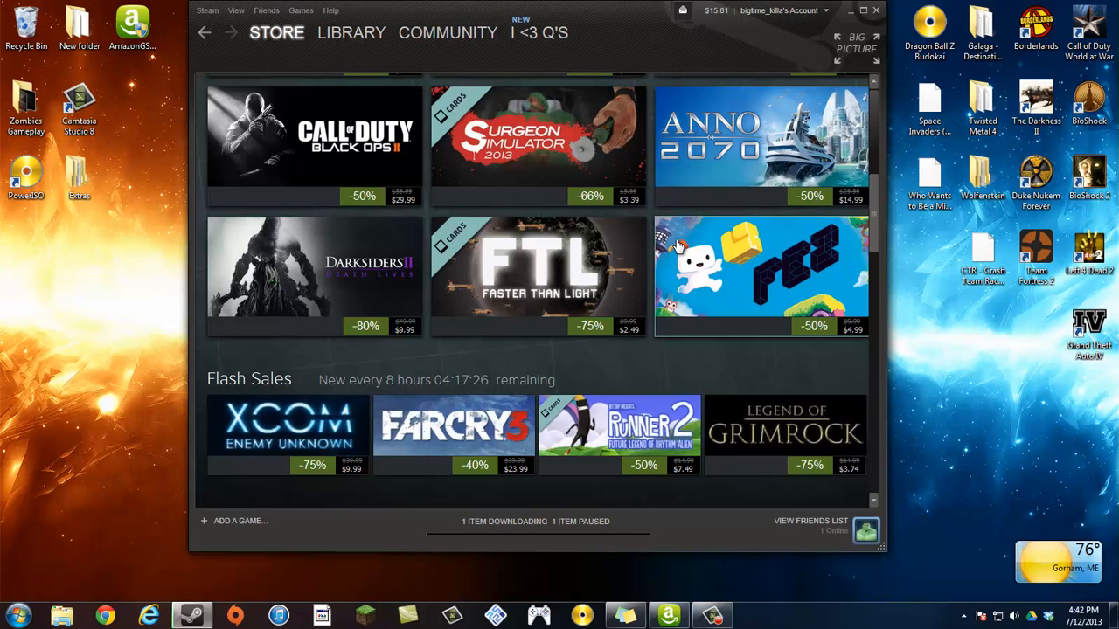
pyautogui.moveTo(767, 301)
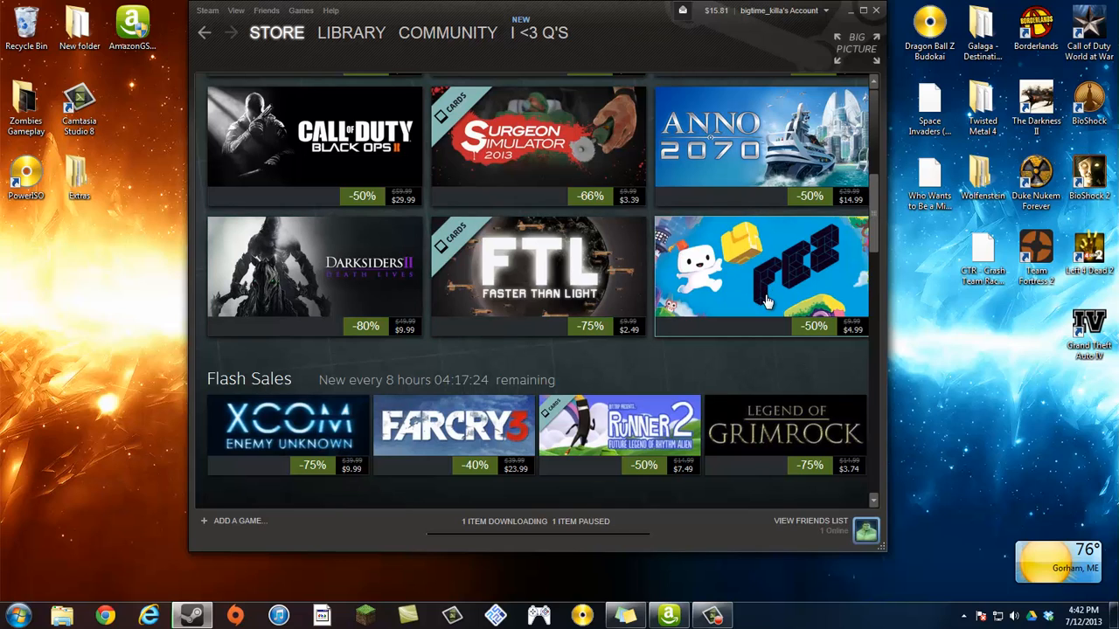
pyautogui.moveTo(808, 300)
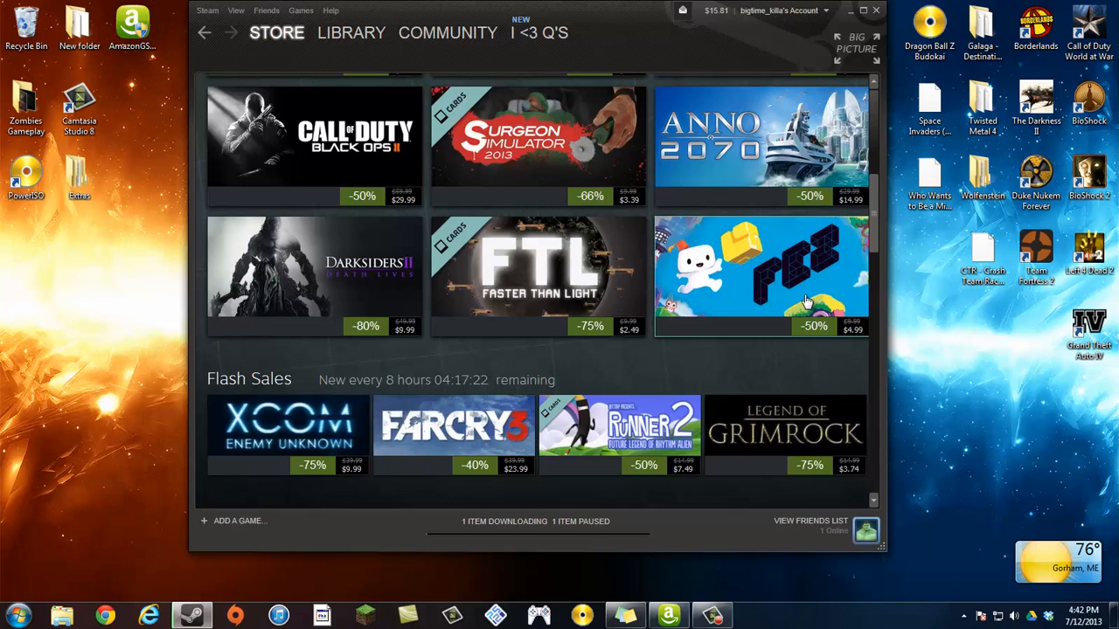
pyautogui.scroll(-3)
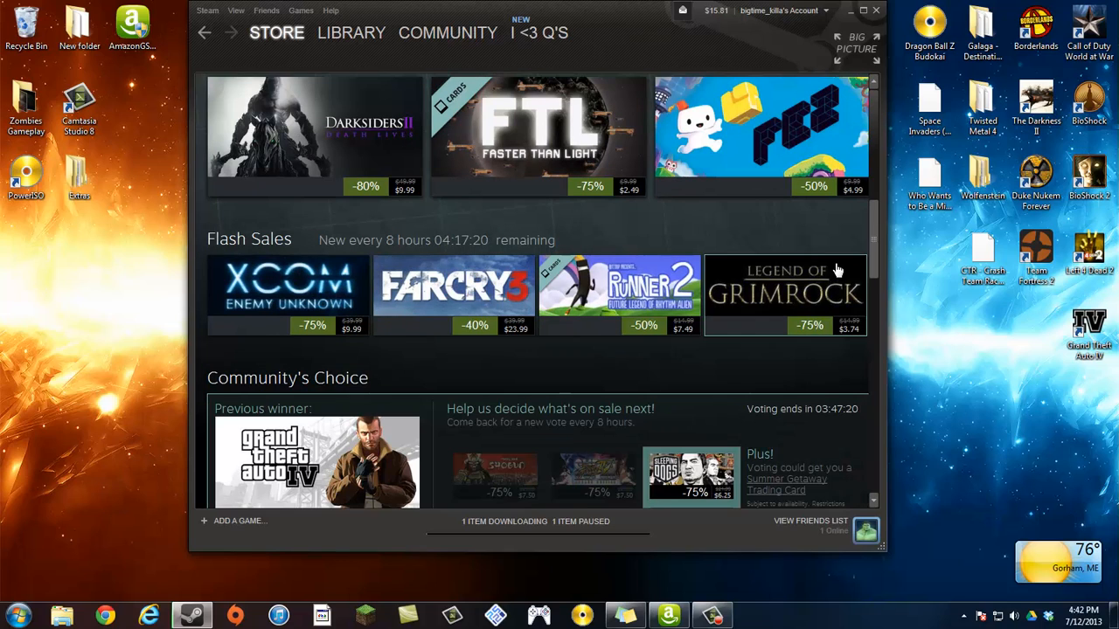
pyautogui.moveTo(412, 297)
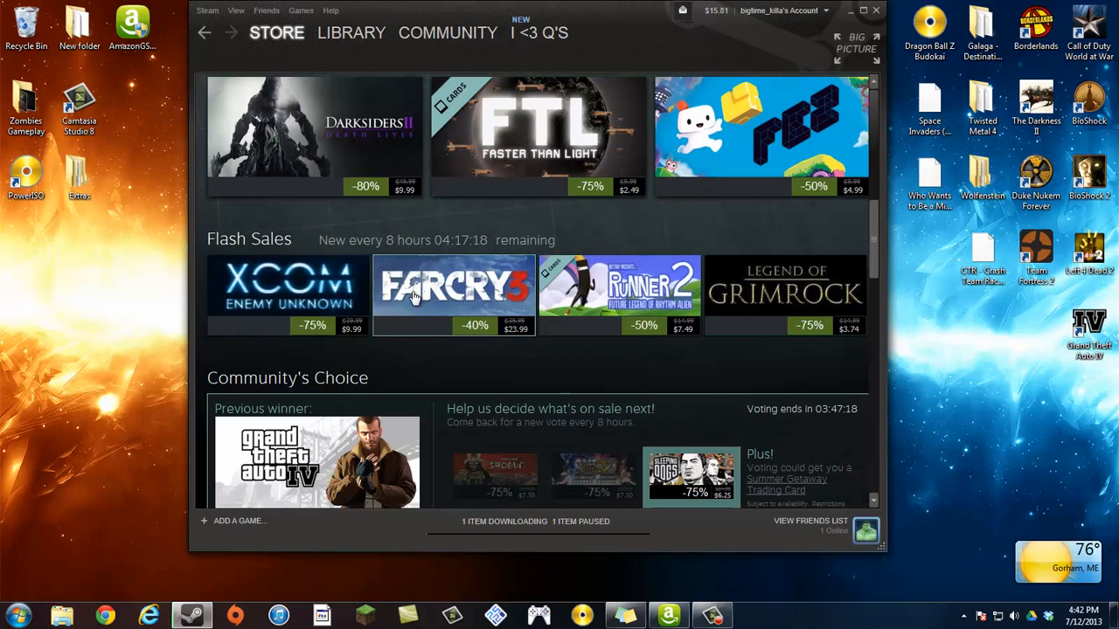
pyautogui.moveTo(585, 237)
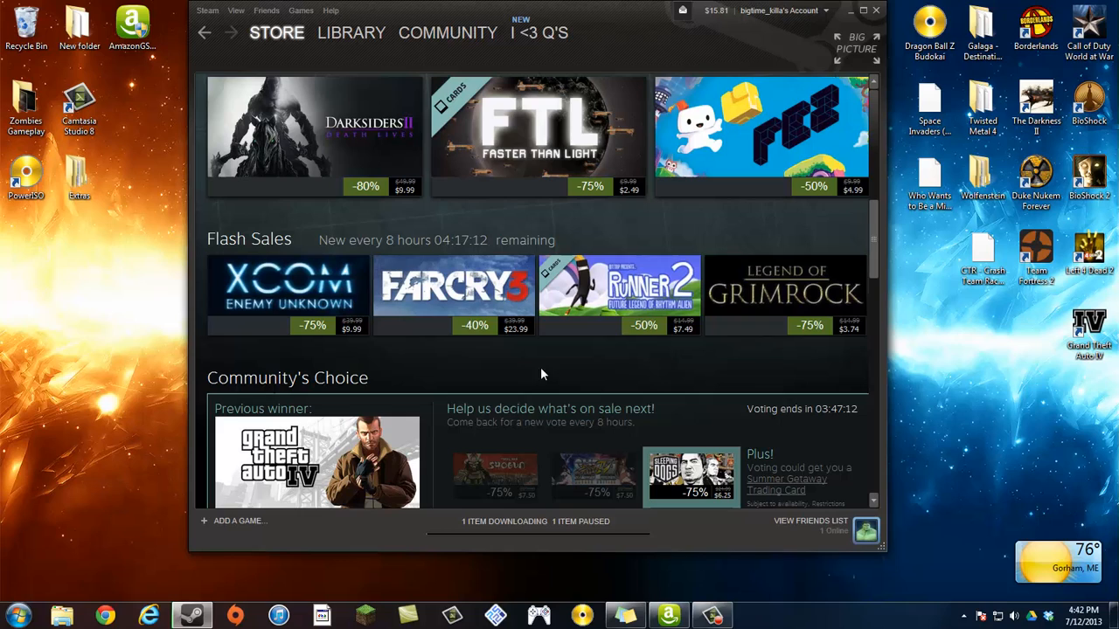
pyautogui.moveTo(615, 378)
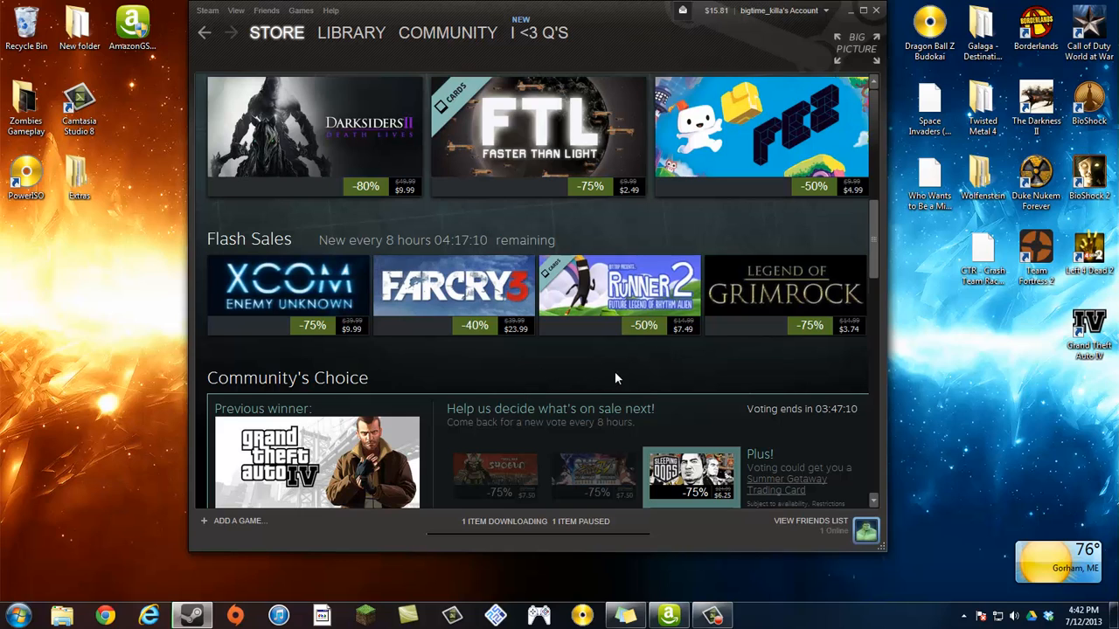
pyautogui.moveTo(689, 377)
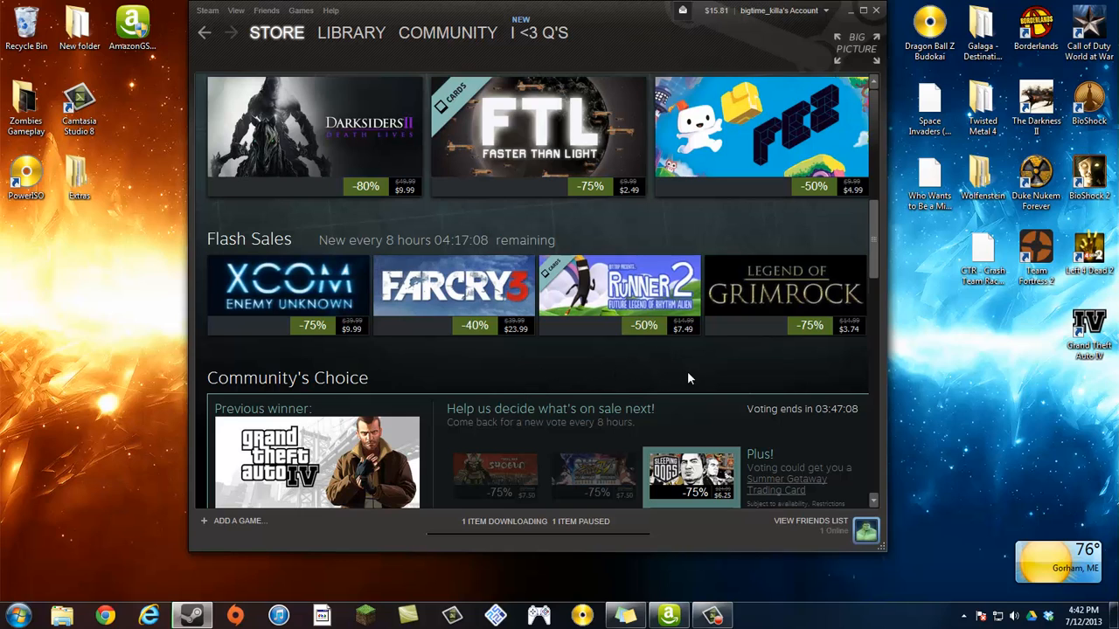
# - Scroll past Community's Choice to Yesterday's Big Deals, the wishlist panel and Top Sellers
pyautogui.scroll(-3)
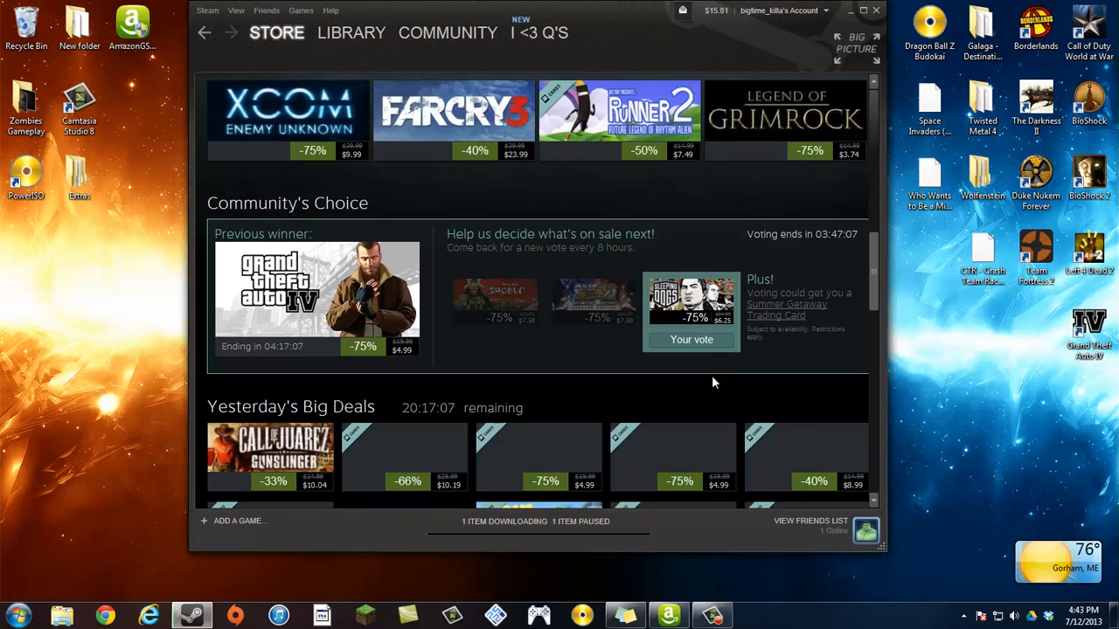
pyautogui.scroll(-3)
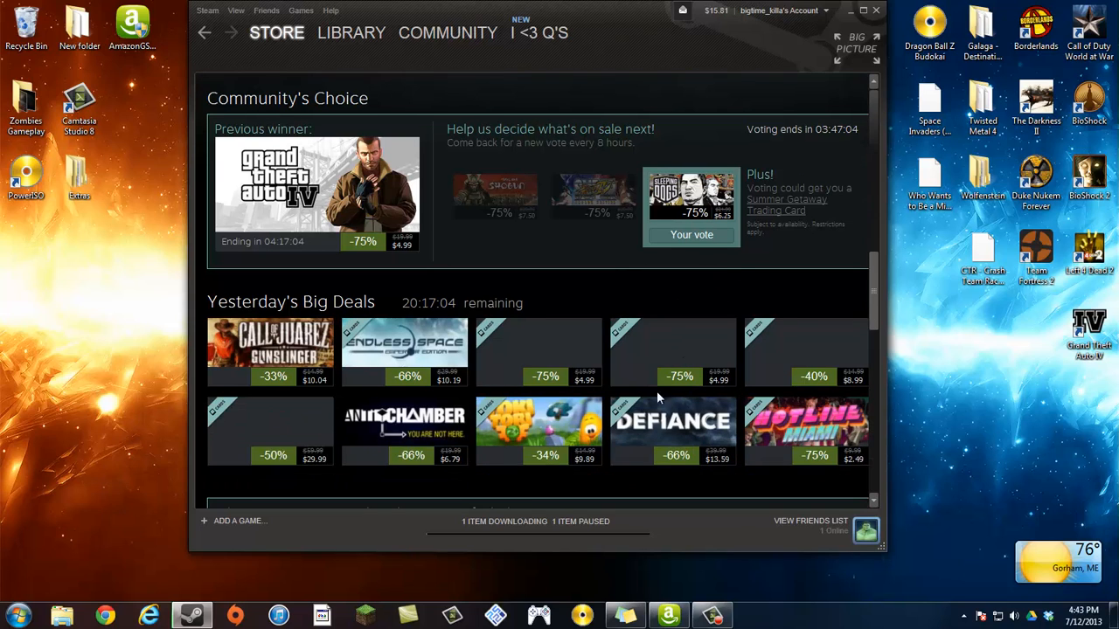
pyautogui.scroll(-3)
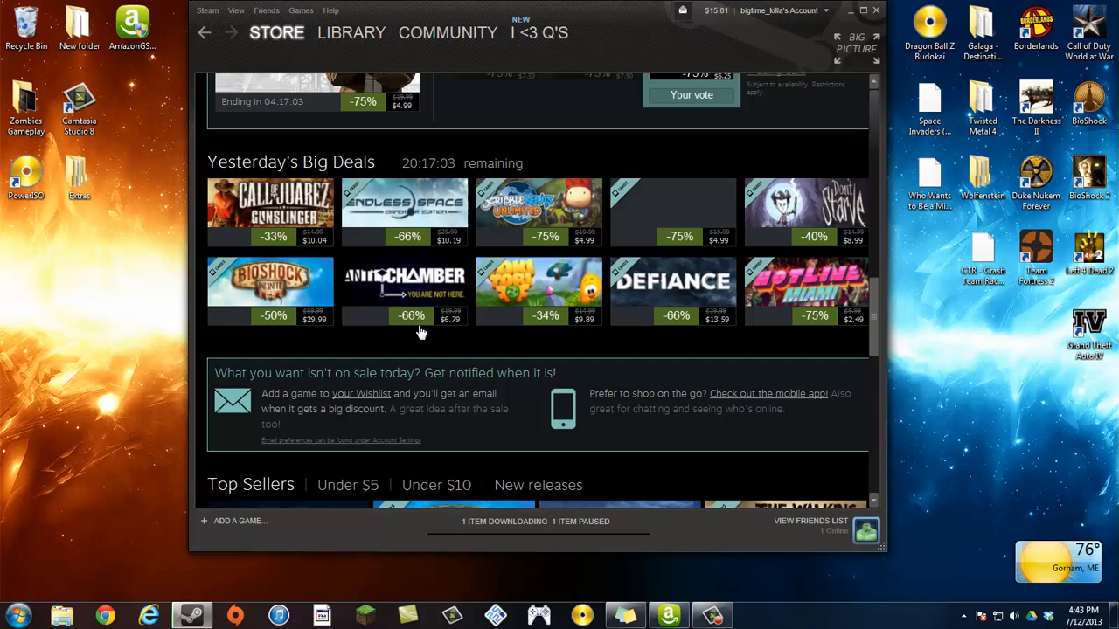
pyautogui.scroll(-3)
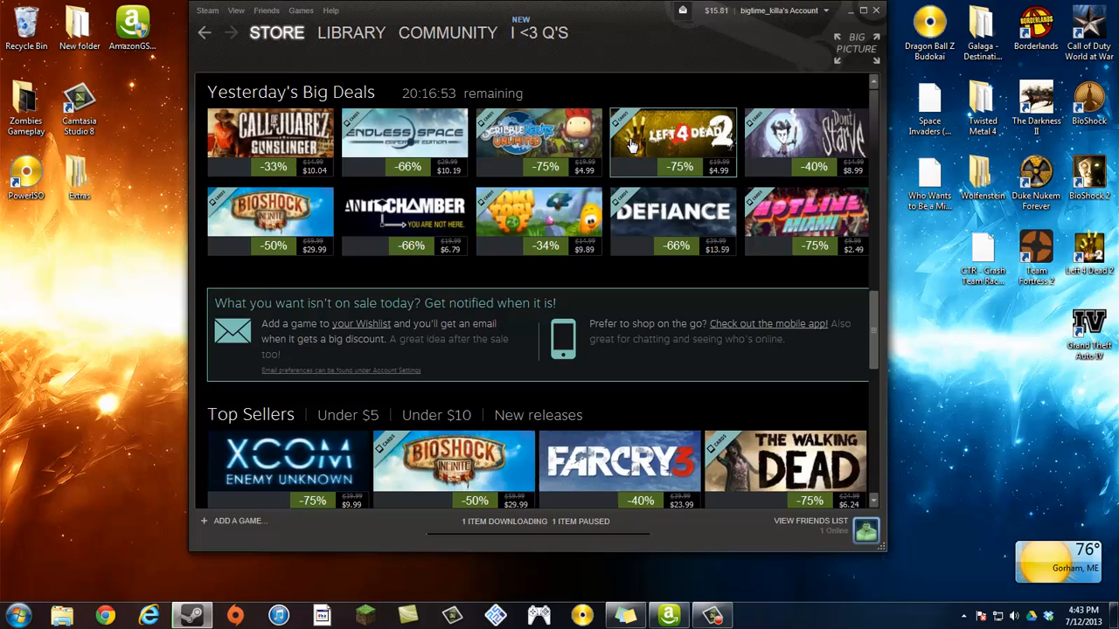
pyautogui.moveTo(300, 224)
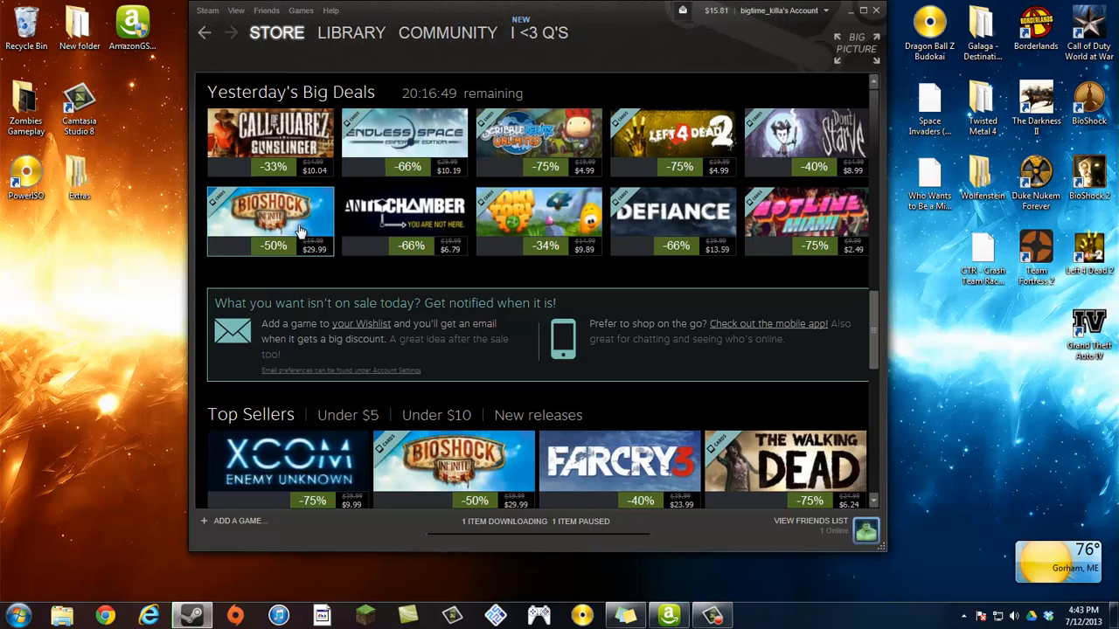
pyautogui.scroll(3)
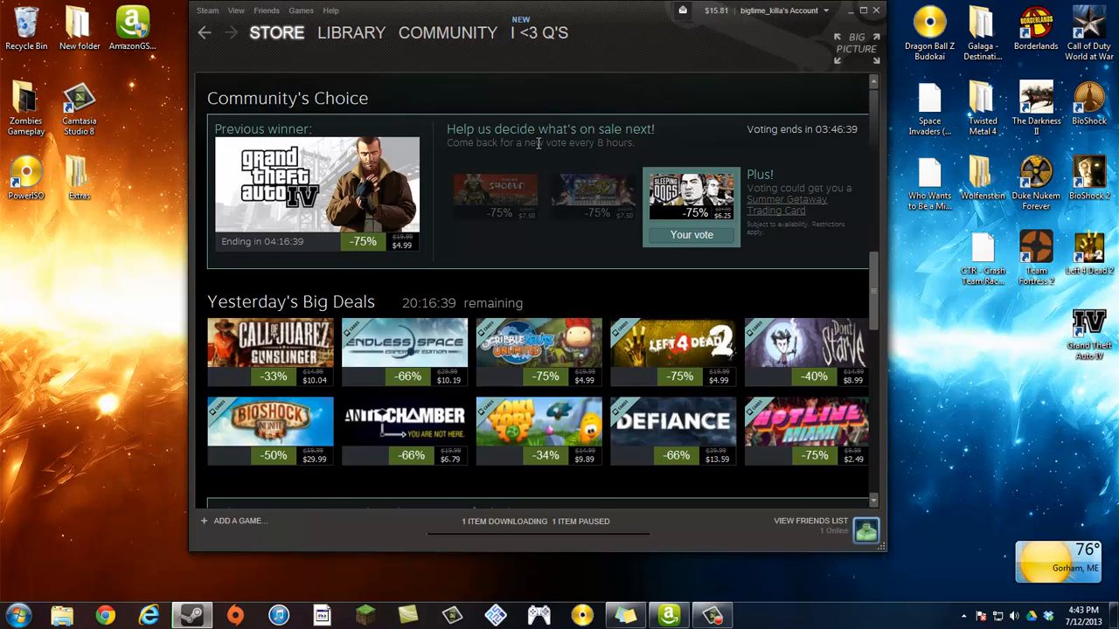
pyautogui.moveTo(313, 432)
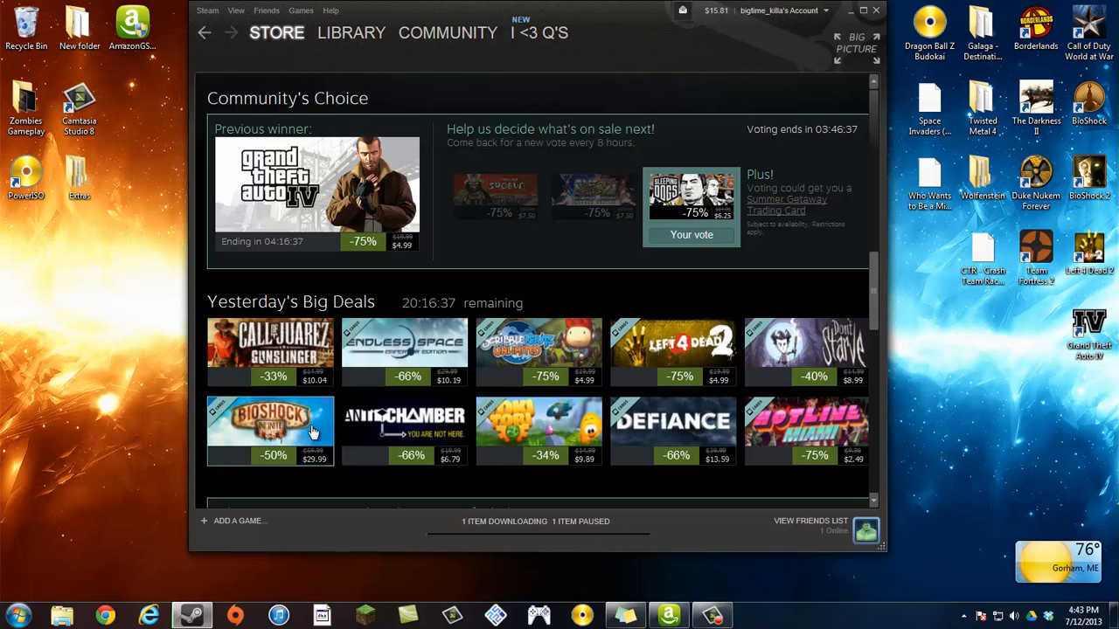
pyautogui.moveTo(620, 203)
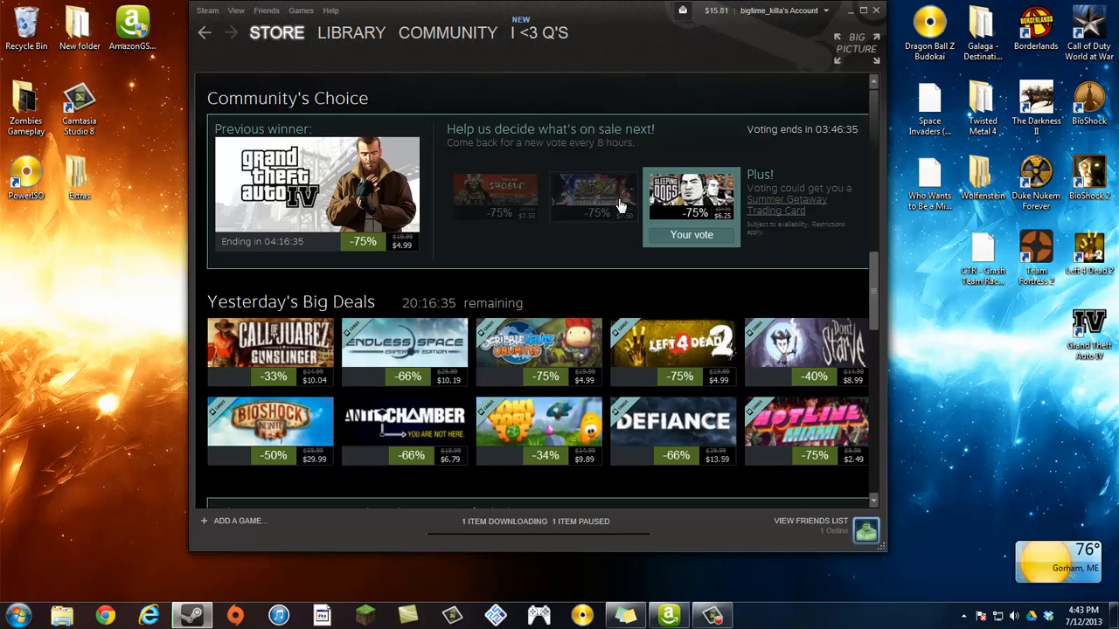
pyautogui.moveTo(609, 283)
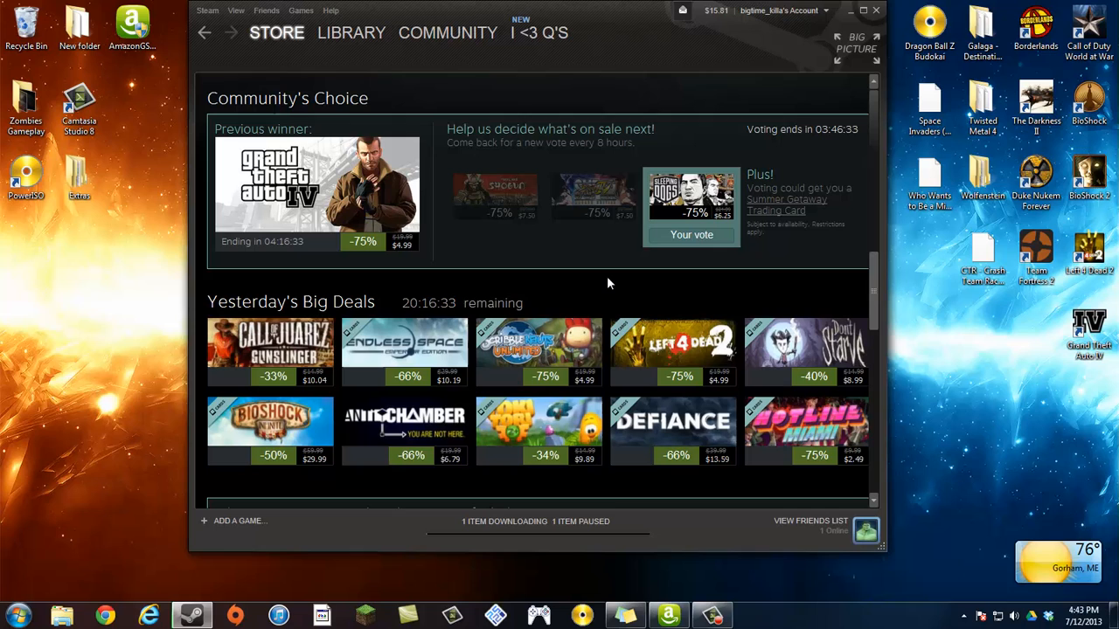
pyautogui.scroll(-3)
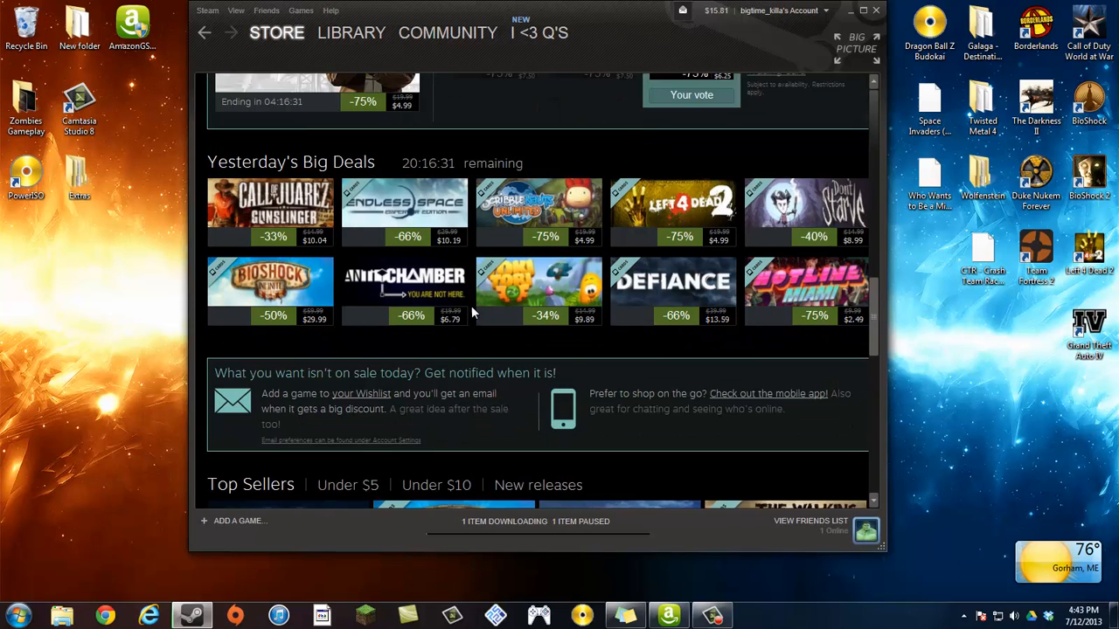
# - Scroll through the full Top Sellers grid and return to the Daily Deals tiles near the top
pyautogui.scroll(-3)
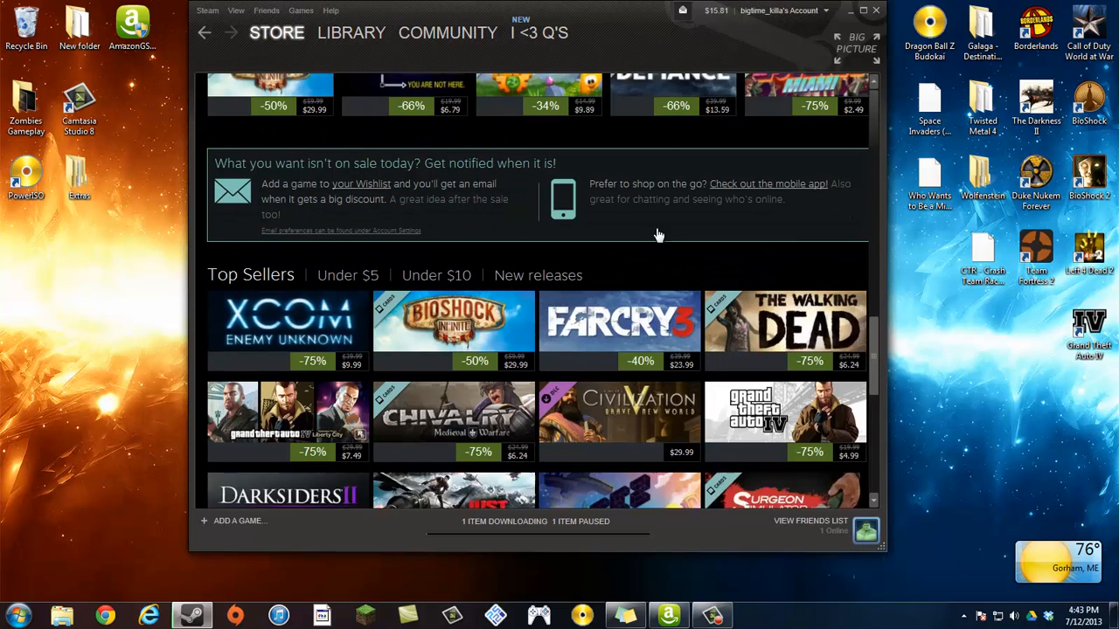
pyautogui.scroll(-3)
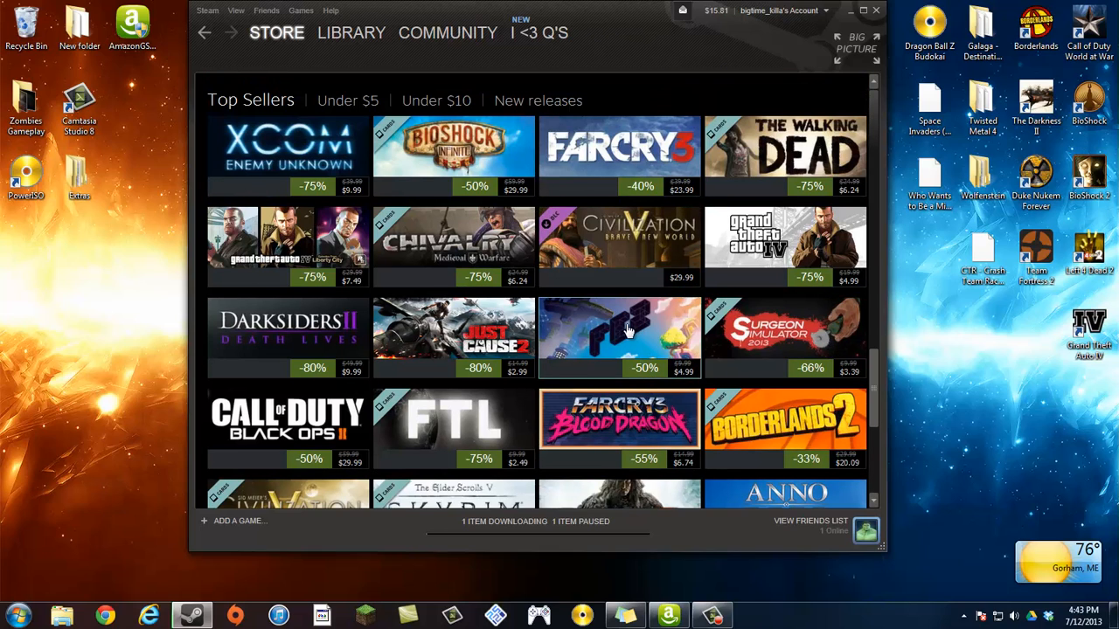
pyautogui.moveTo(411, 147)
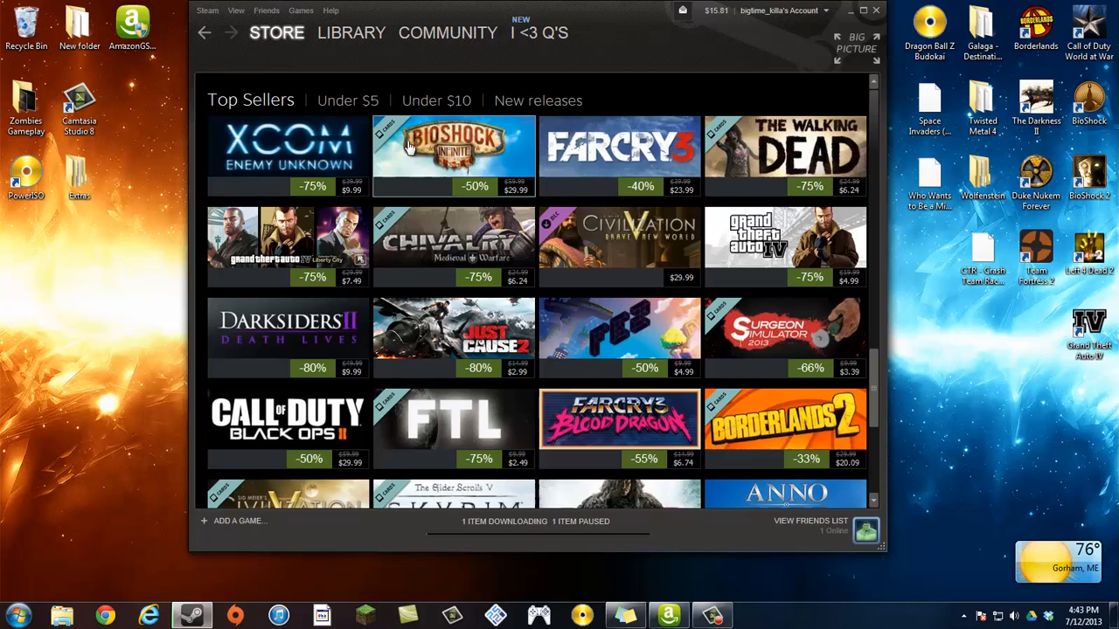
pyautogui.scroll(-3)
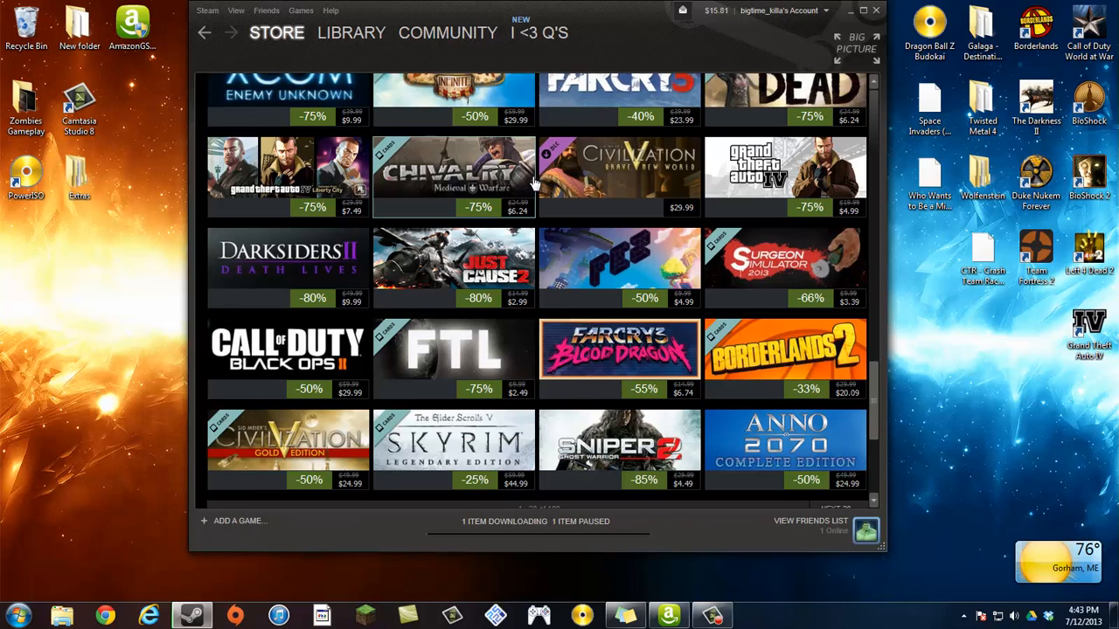
pyautogui.scroll(-3)
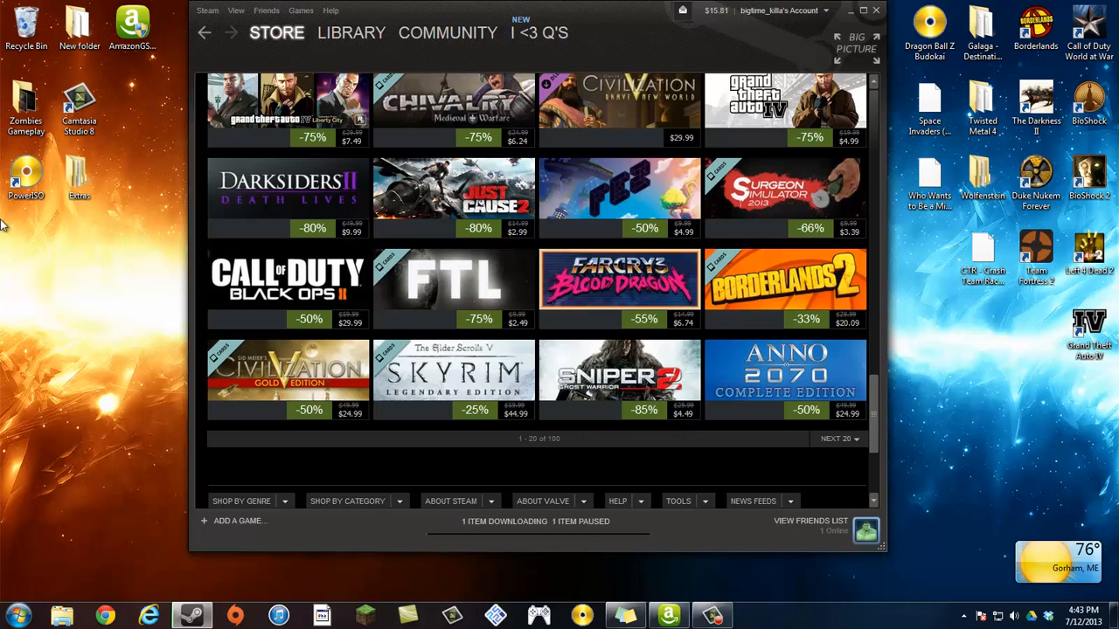
pyautogui.moveTo(458, 385)
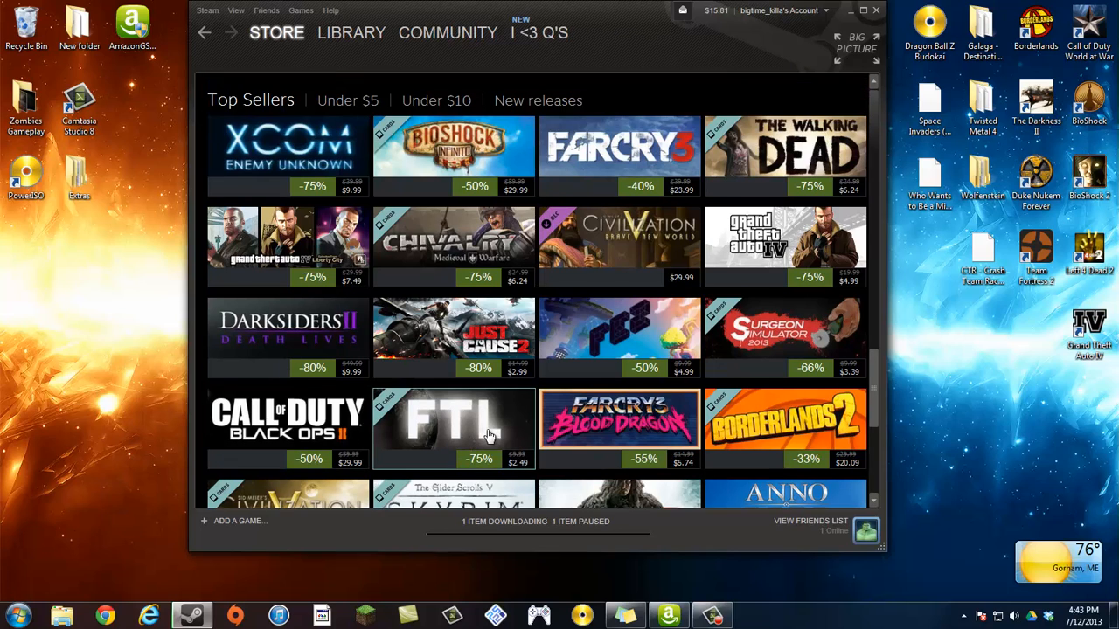
pyautogui.moveTo(598, 426)
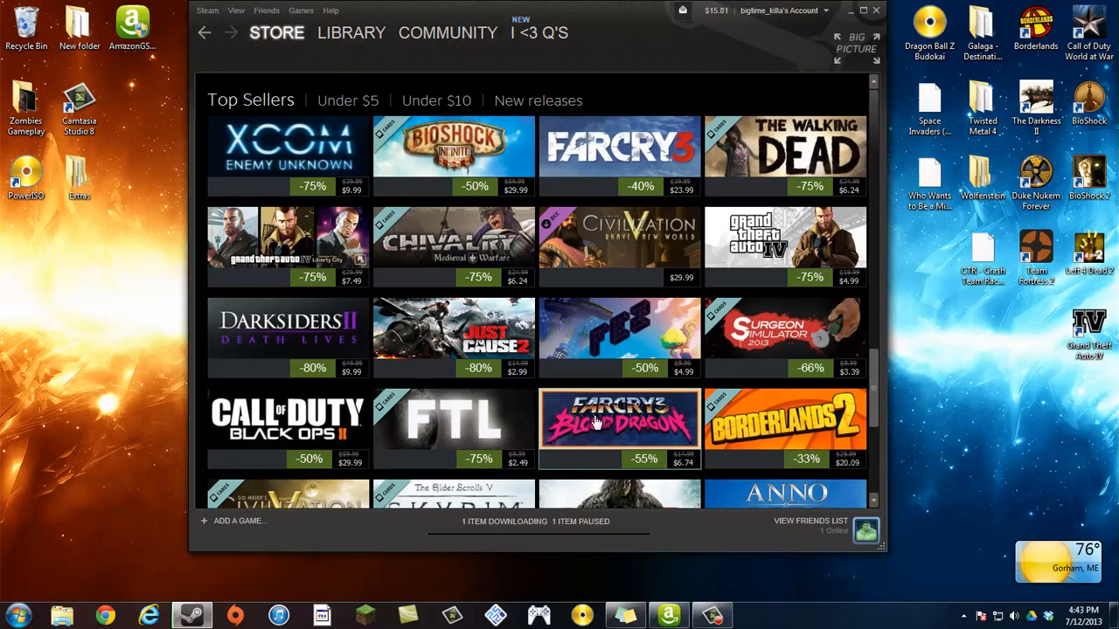
pyautogui.moveTo(413, 164)
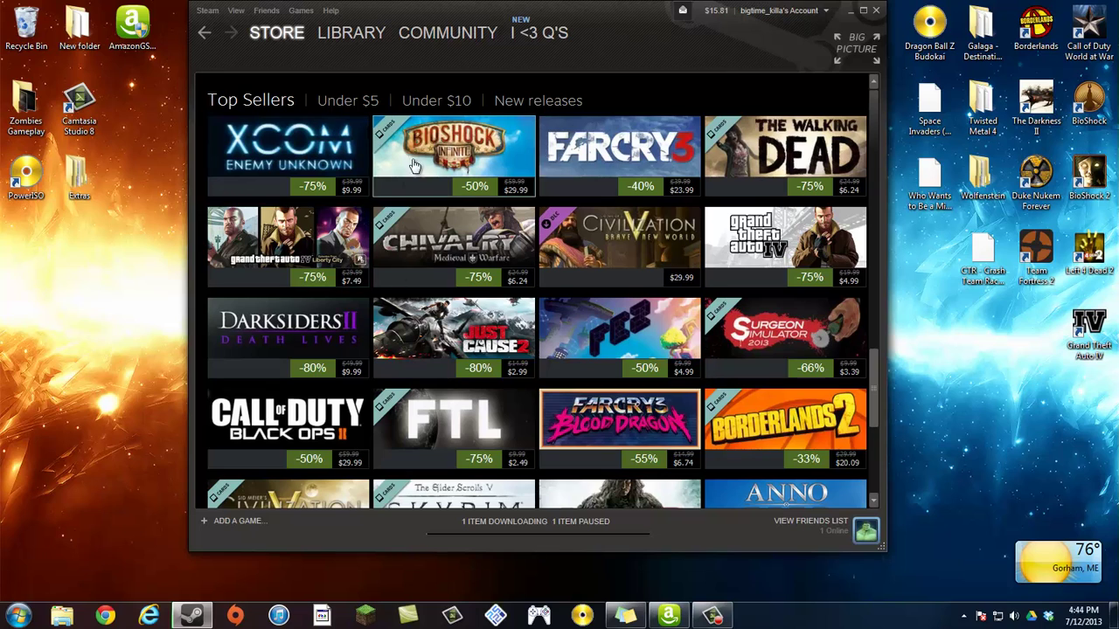
pyautogui.moveTo(458, 187)
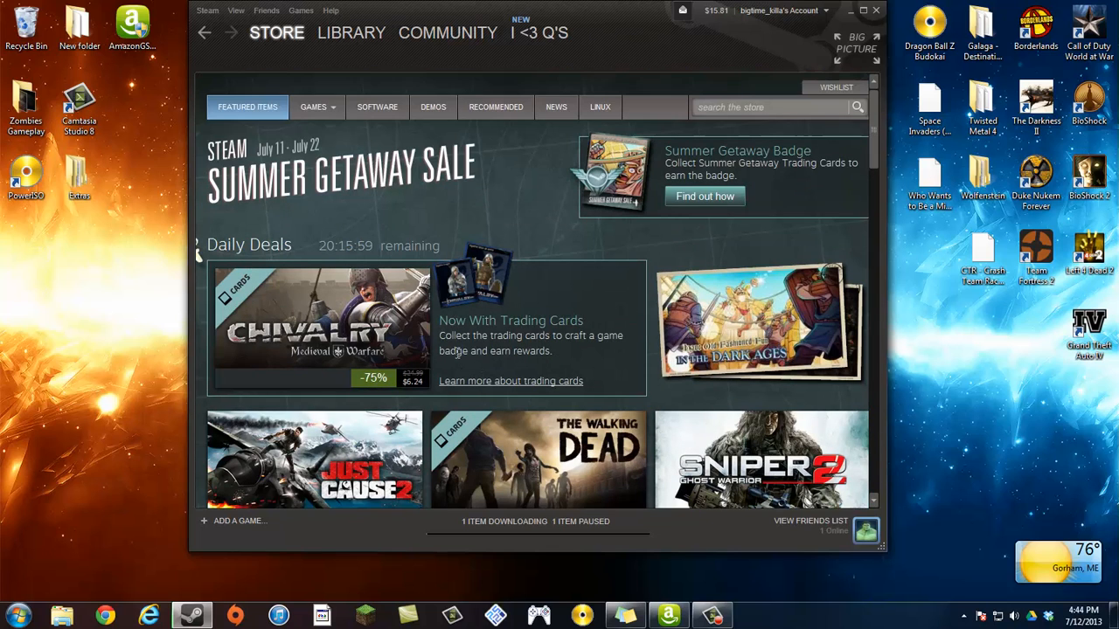
pyautogui.scroll(-3)
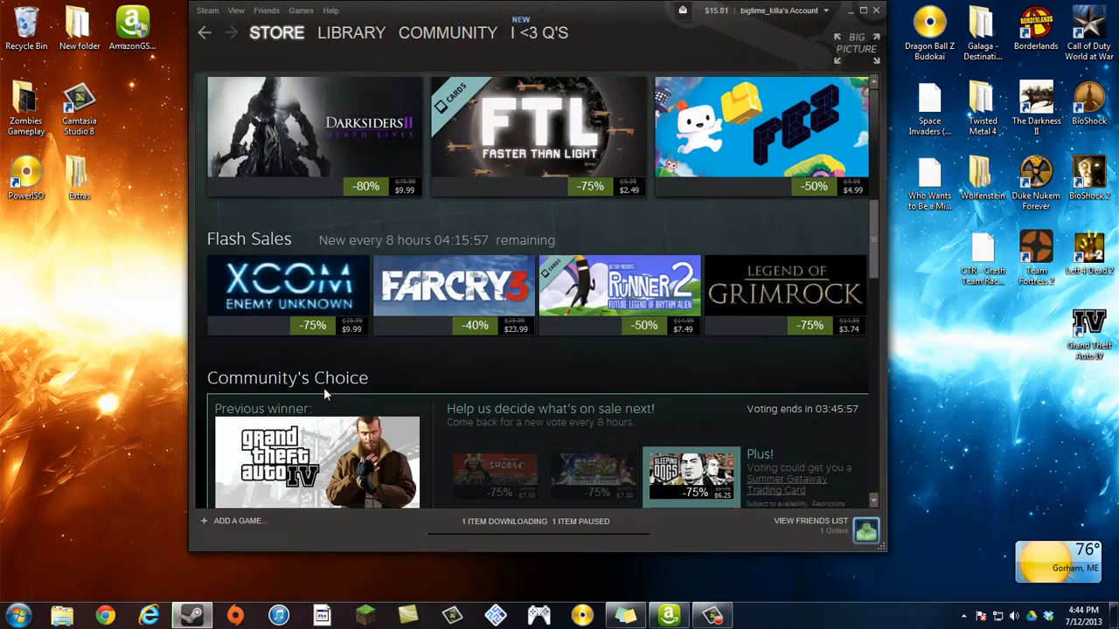
pyautogui.scroll(-3)
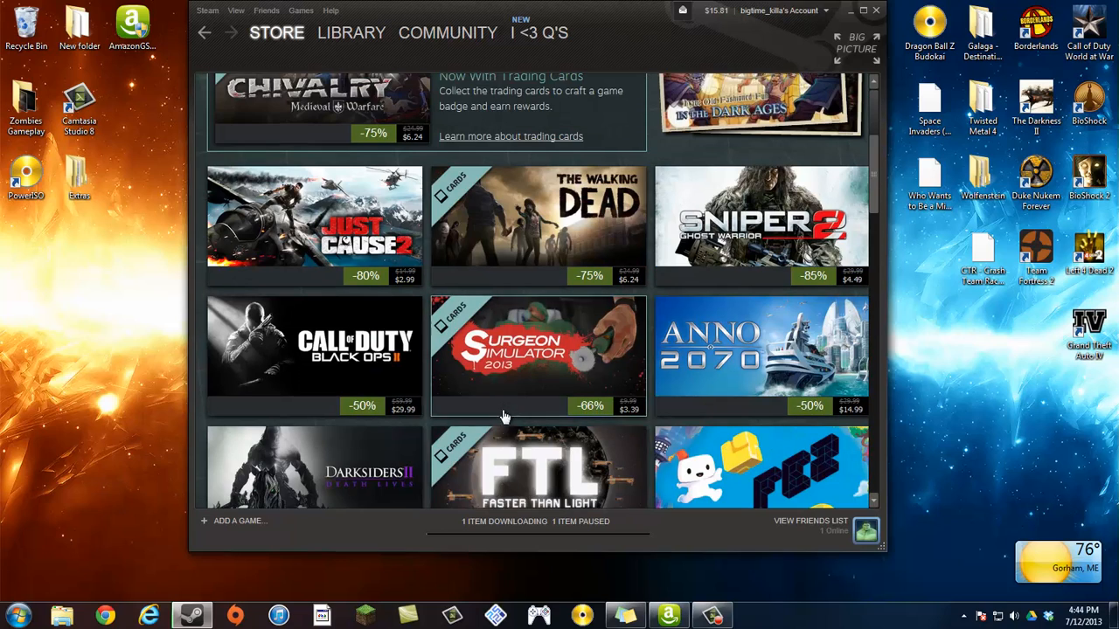